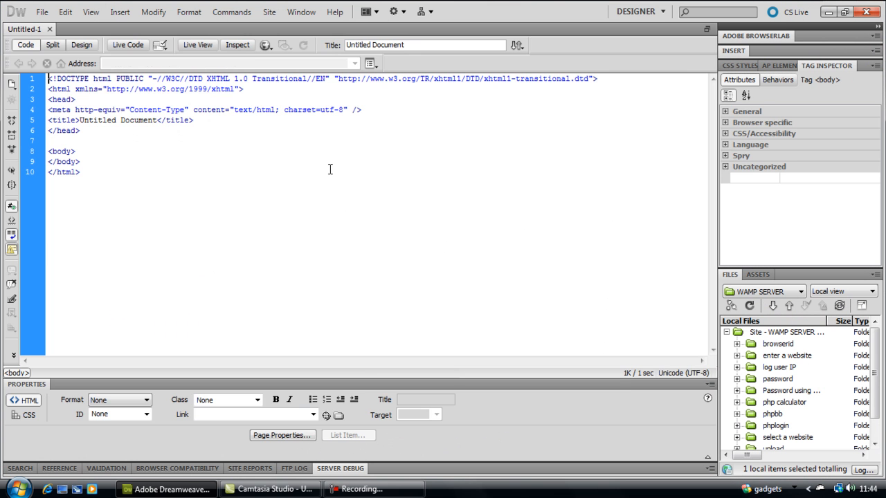
- Save the untitled page as index.php, then save a new empty file as ips.txt
key("ctrl+a")
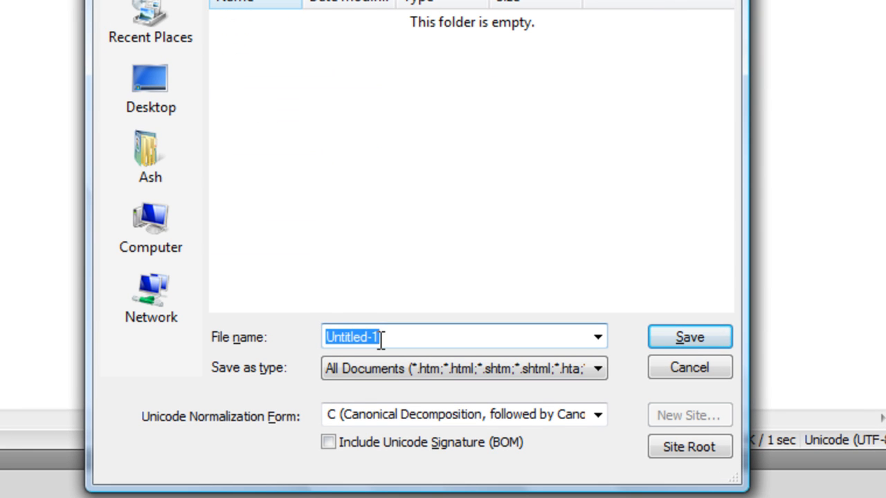
type("index.php")
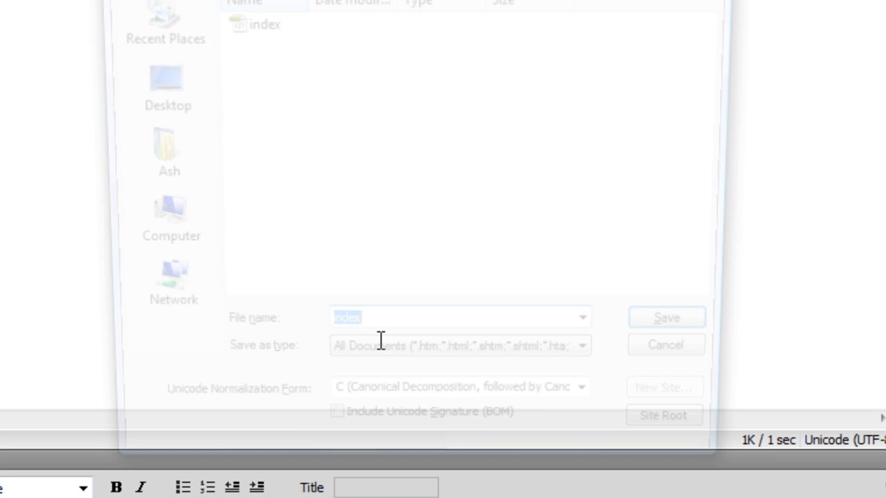
type("ip")
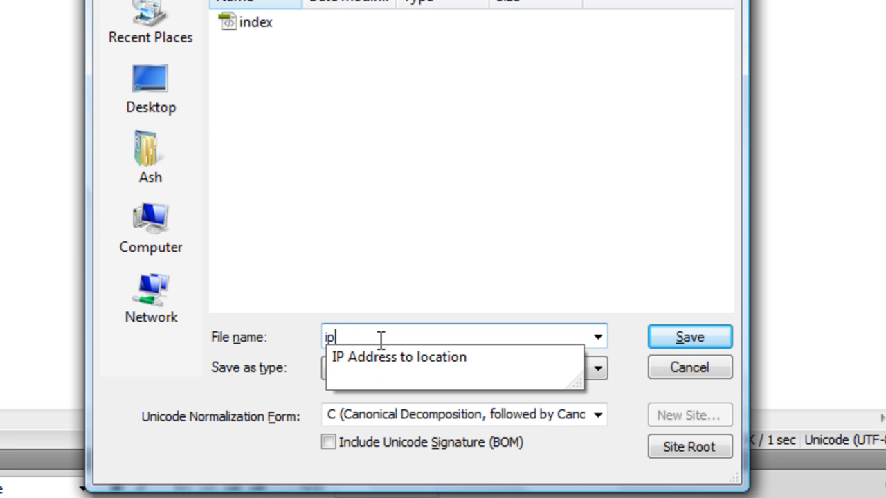
type("s")
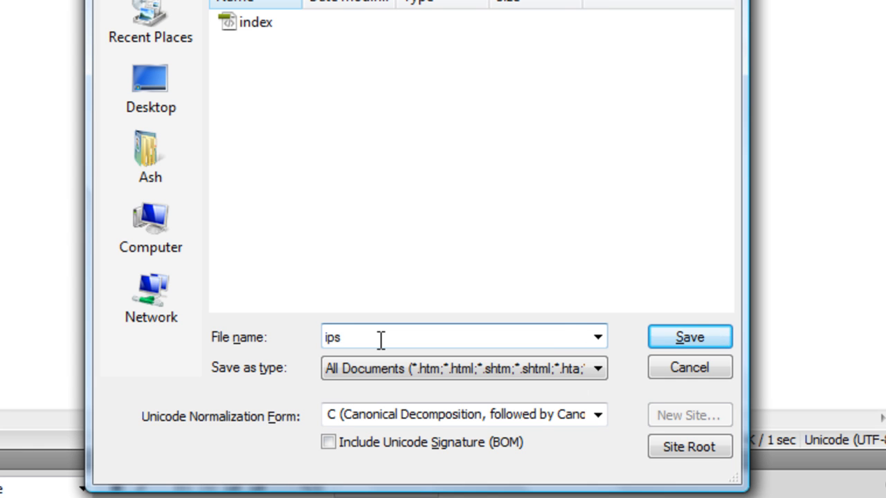
type(".txt")
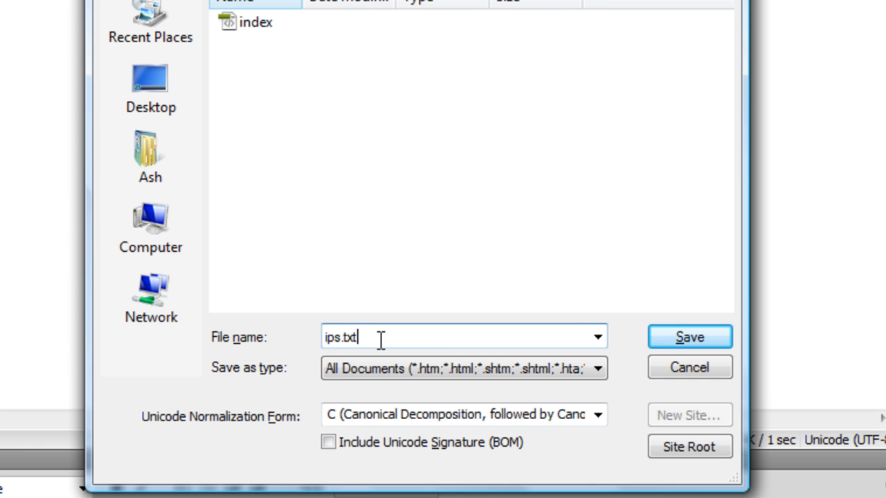
left_click(689, 337)
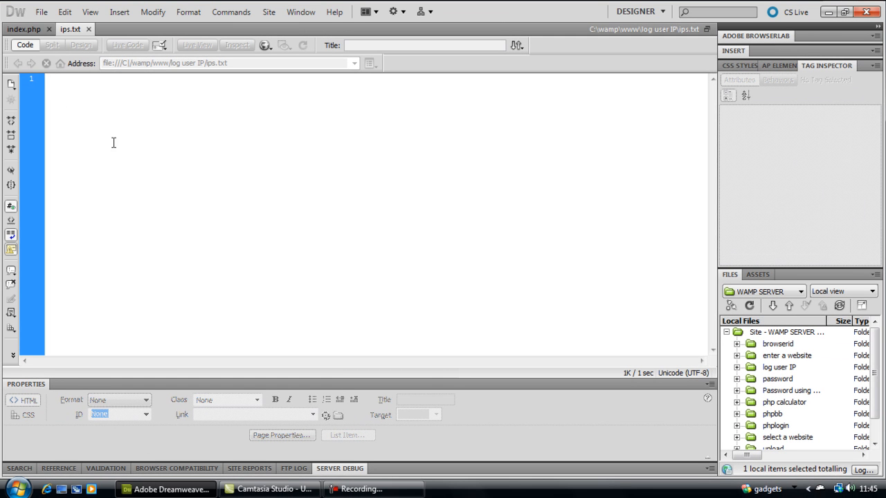
mouse_move(87, 115)
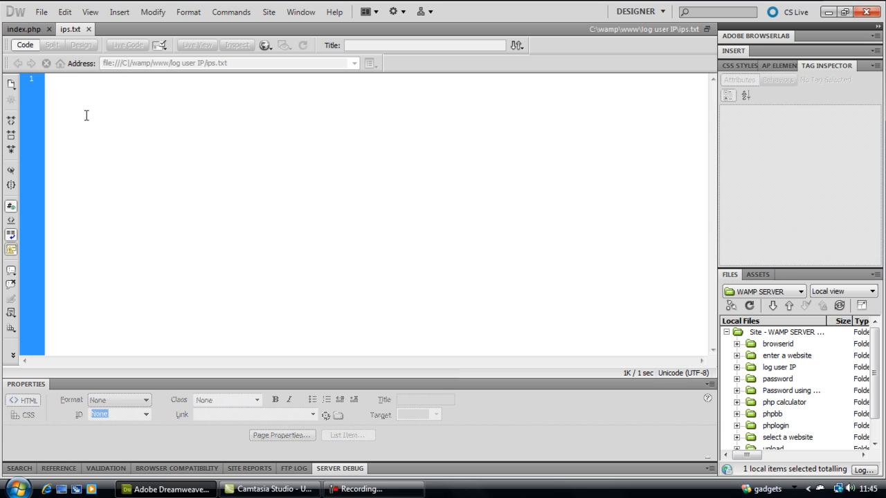
- In index.php, add an empty <?php ?> block
left_click(47, 78)
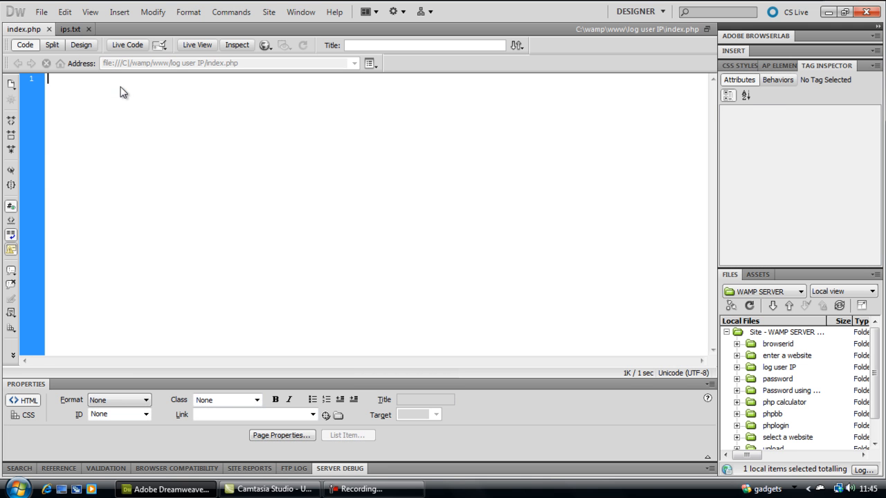
type("<")
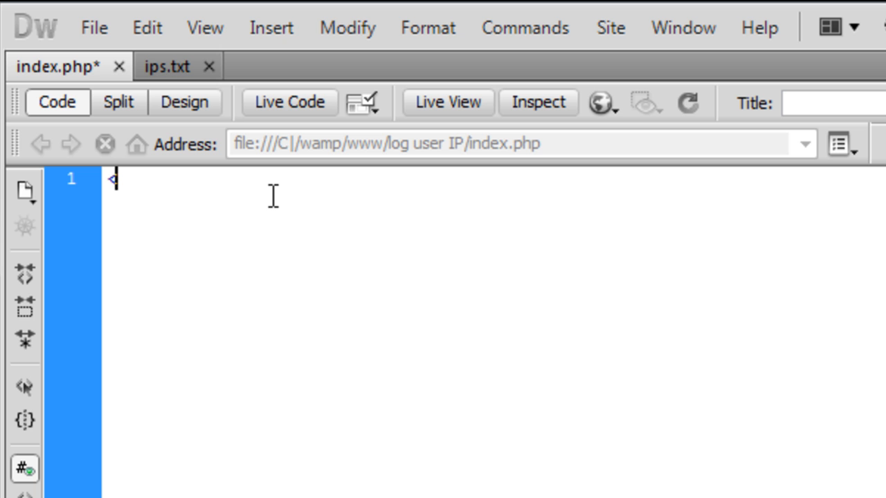
type("<?php")
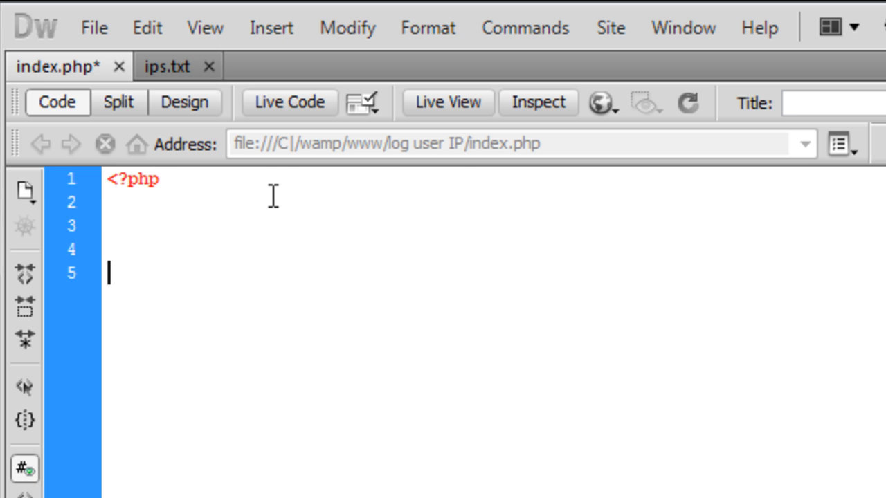
type("?>")
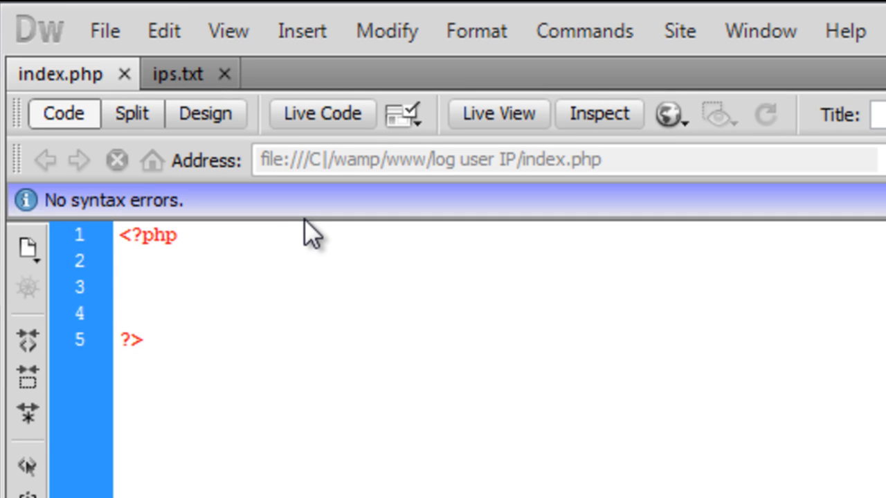
- Assign $_SERVER["REMOTE_ADDR"] to $ip and echo $ip inside the block
type("$i")
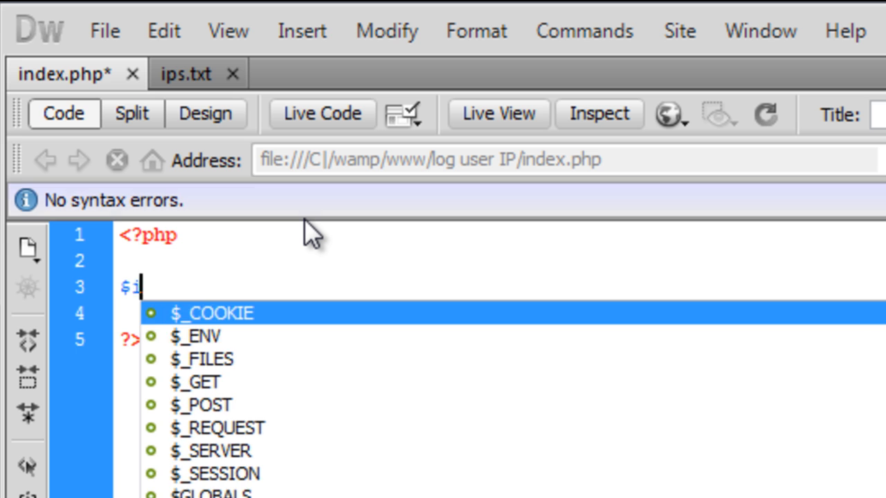
type("p =")
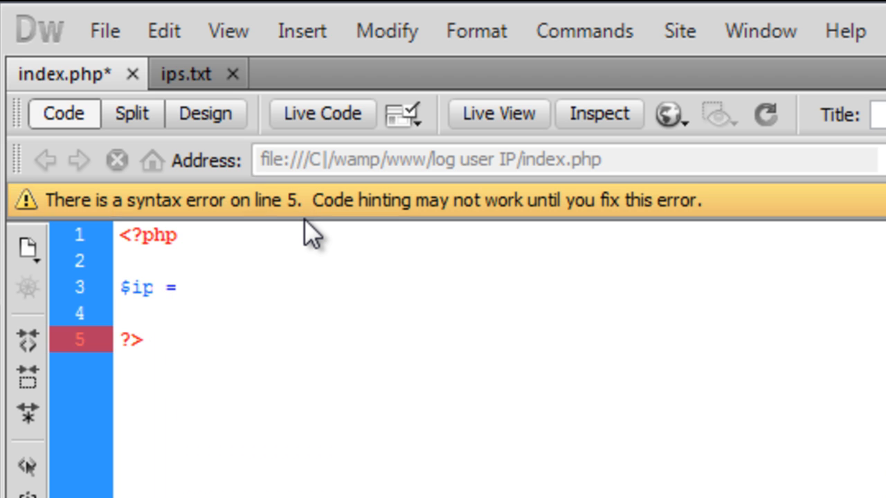
type("$_SERVER")
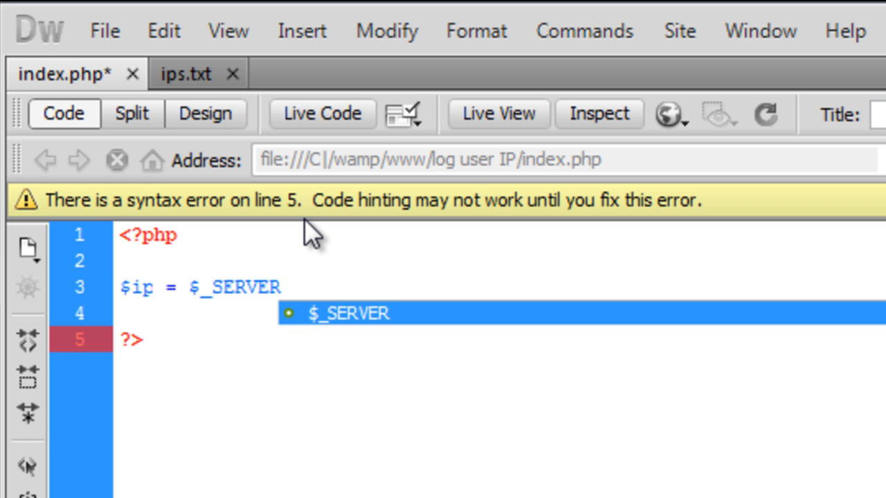
type("[];")
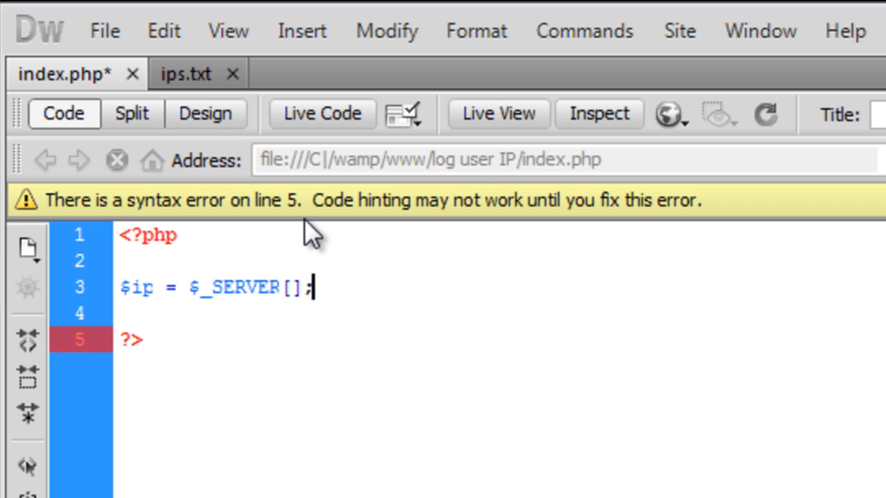
type("\"\"")
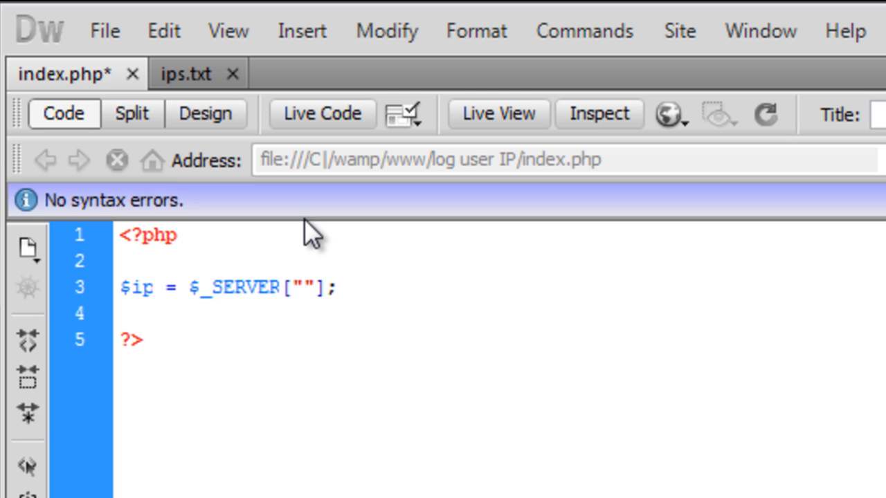
type("REMOTE")
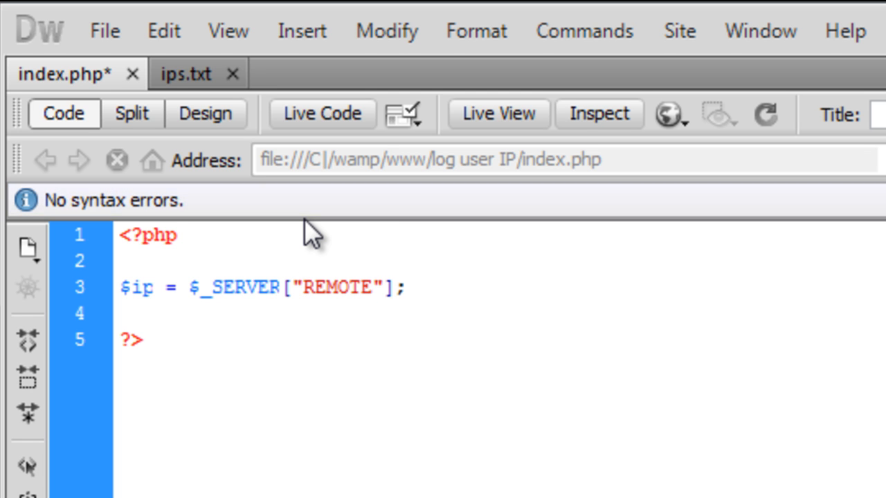
type("_ADD")
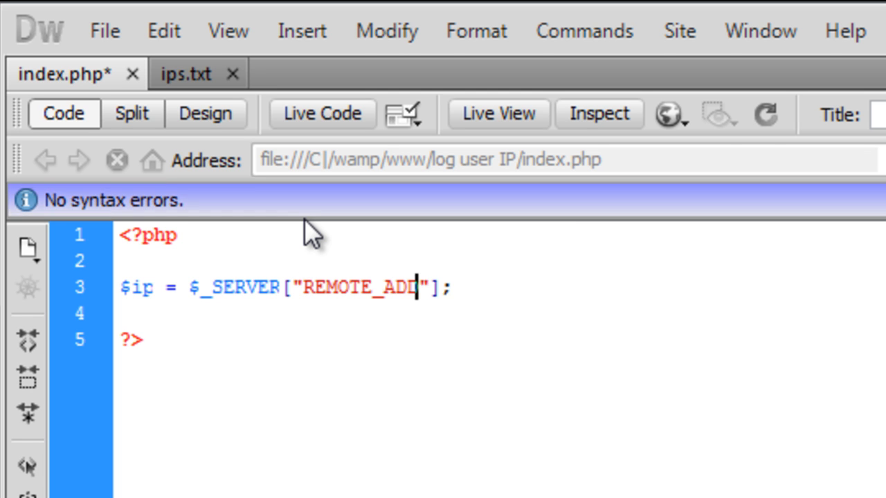
type("R")
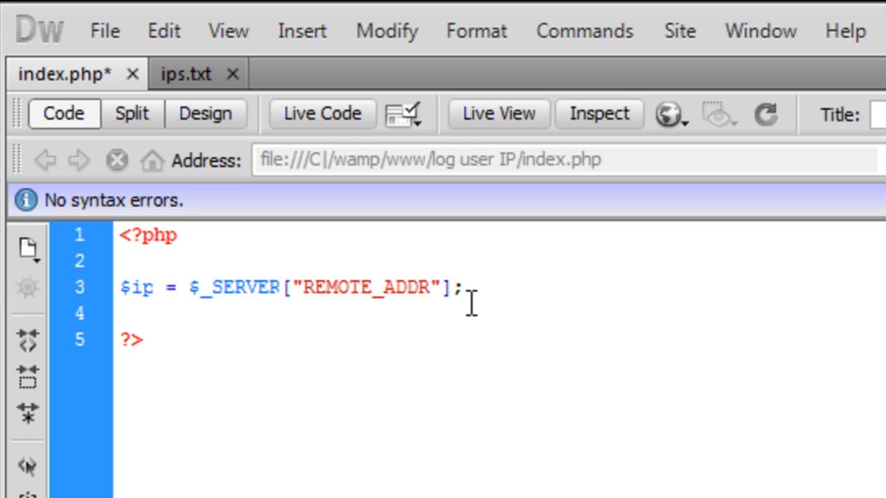
mouse_move(581, 277)
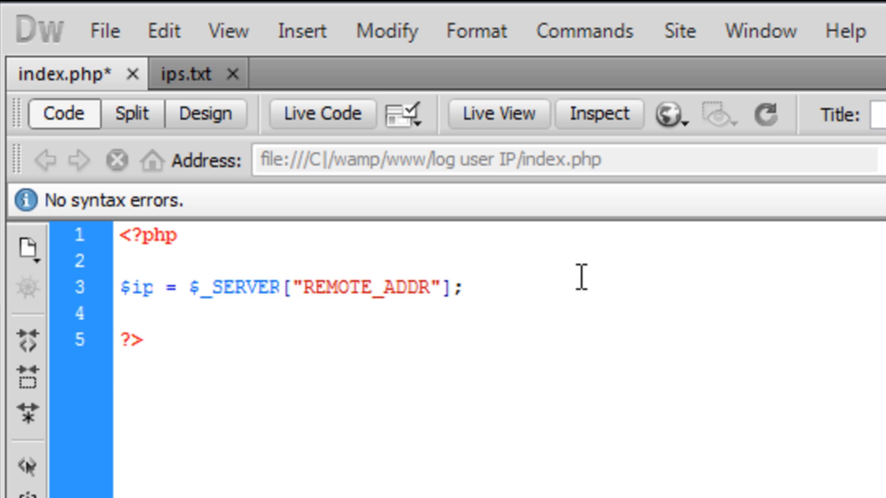
type("echo")
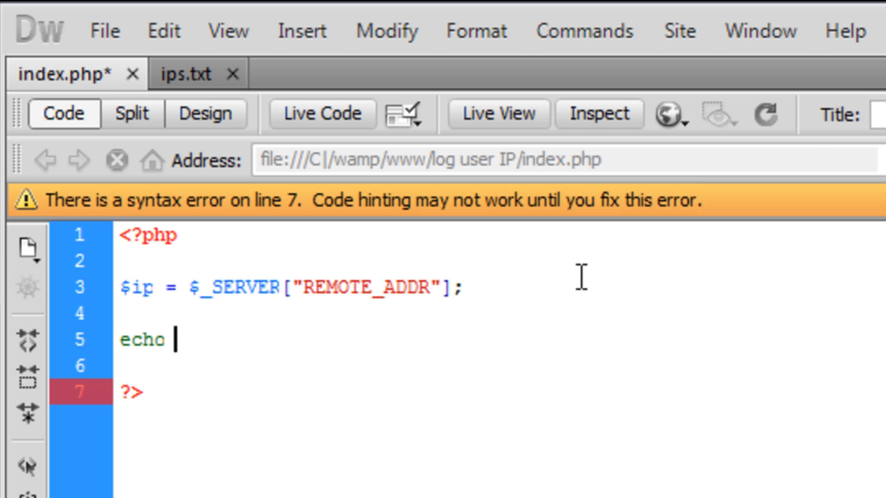
type("$")
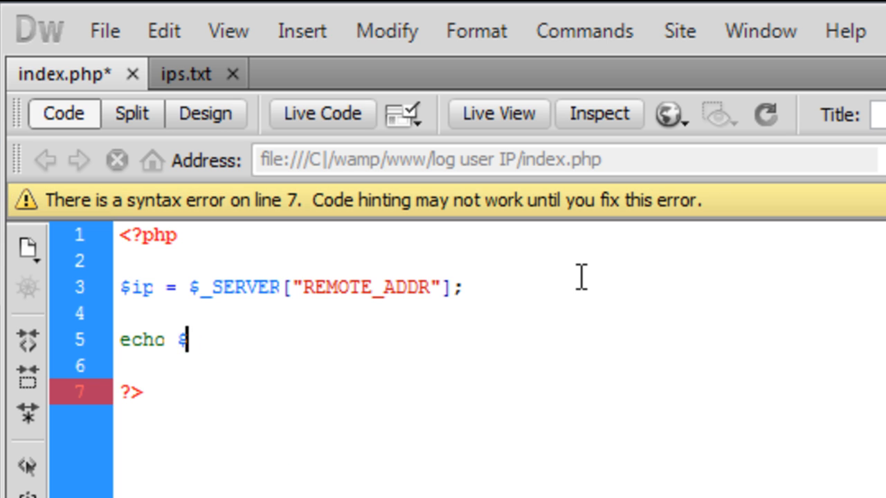
type("ip;")
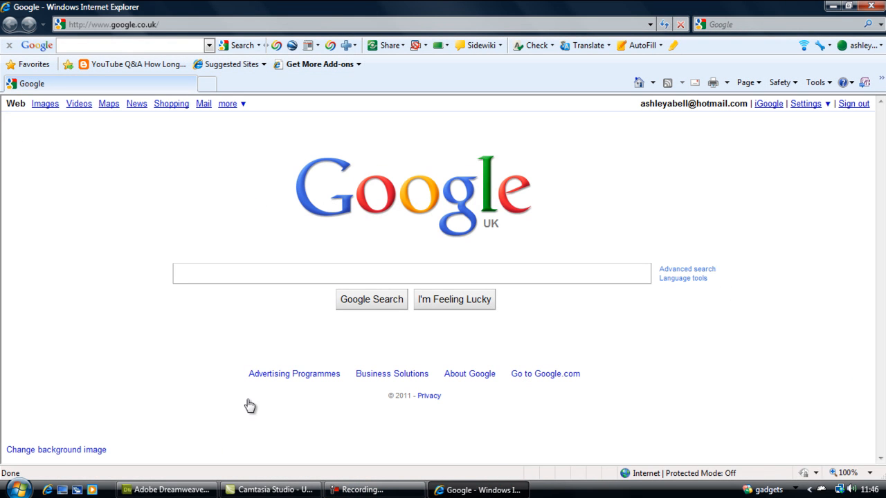
- Search for mywanip, open the mywanip.com result, then select the address bar
type("mywamip")
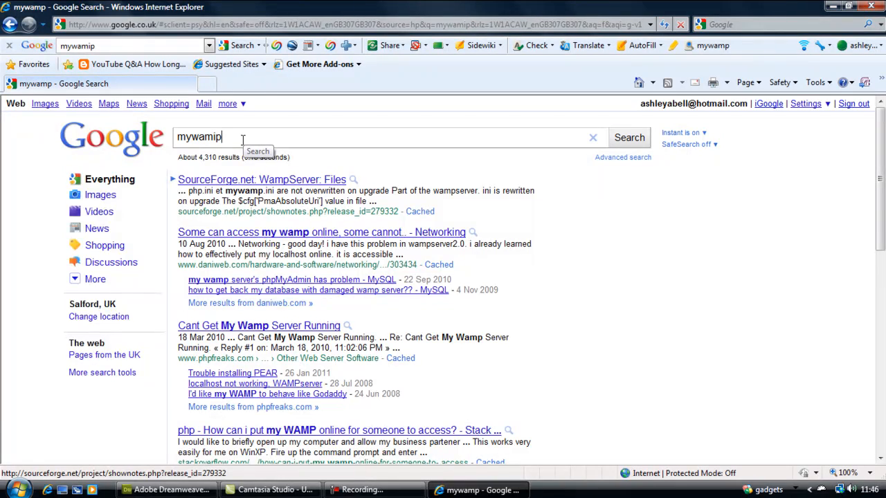
left_click(629, 138)
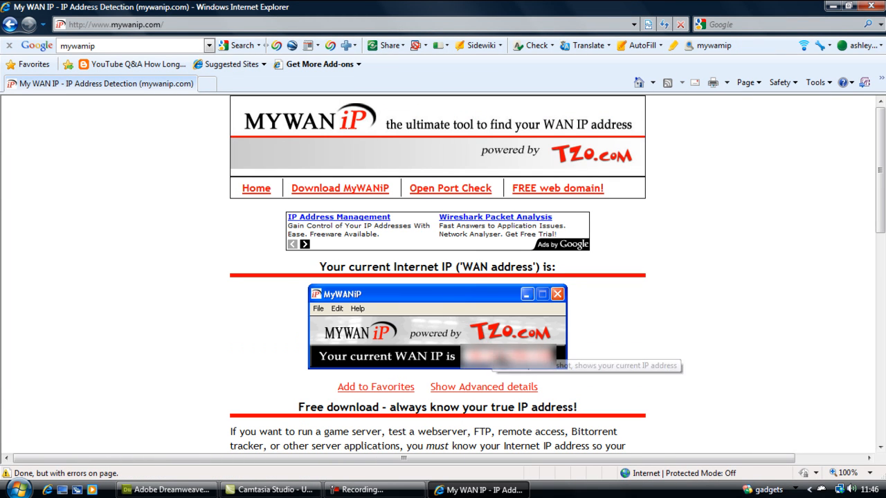
left_click(138, 24)
type("http://127.0.0.1/")
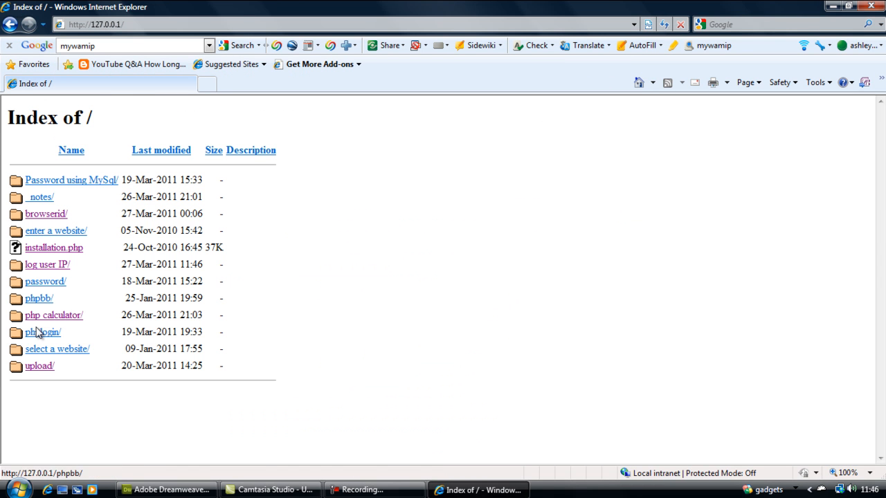
- Open the log user IP folder on 127.0.0.1, then return to Dreamweaver
left_click(47, 264)
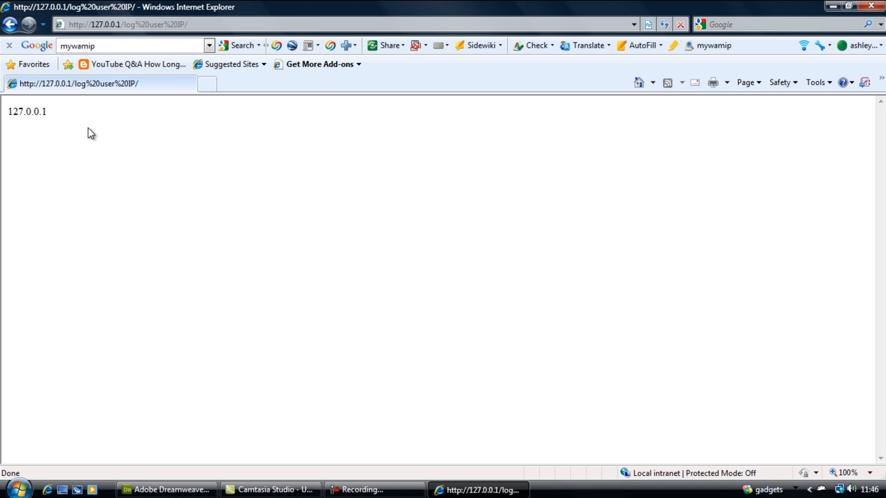
mouse_move(75, 204)
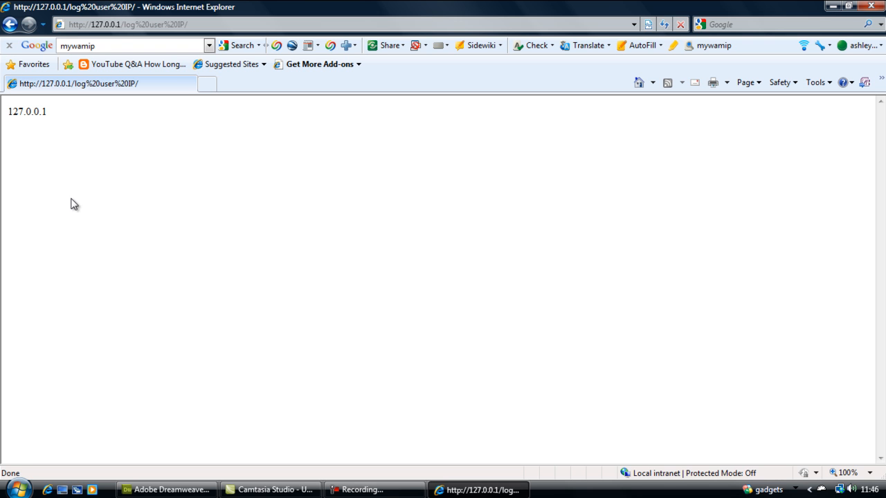
mouse_move(269, 333)
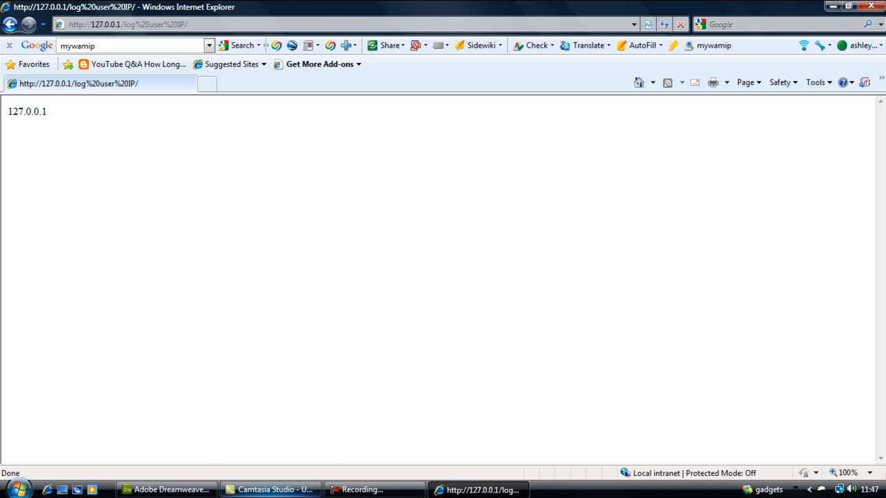
left_click(166, 490)
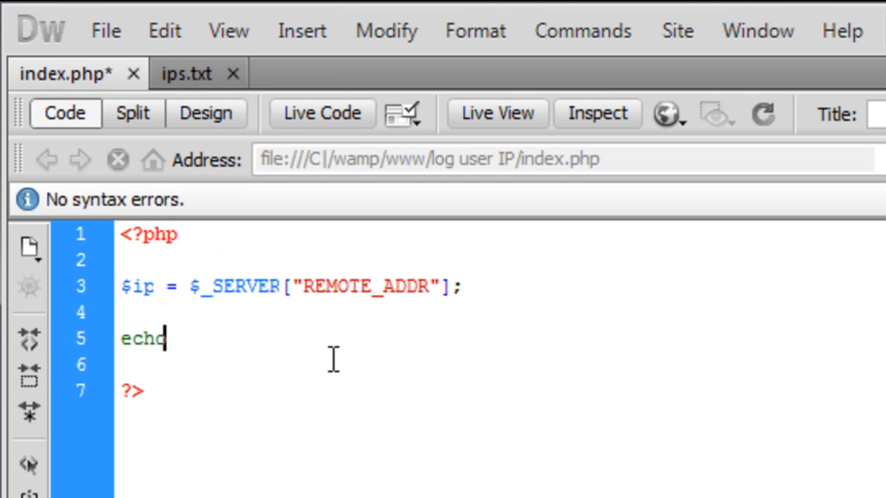
- Replace the echo line with $file = fopen("ips.txt","w"); using write mode
key("Backspace")
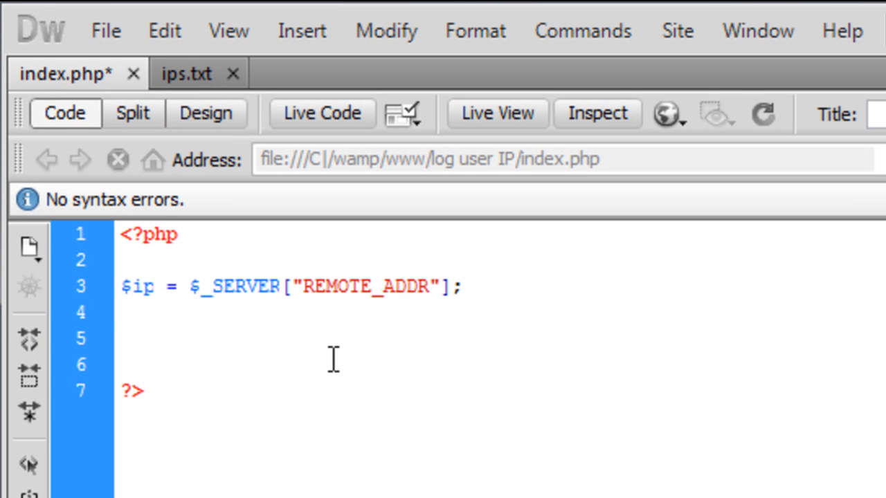
type("$file =")
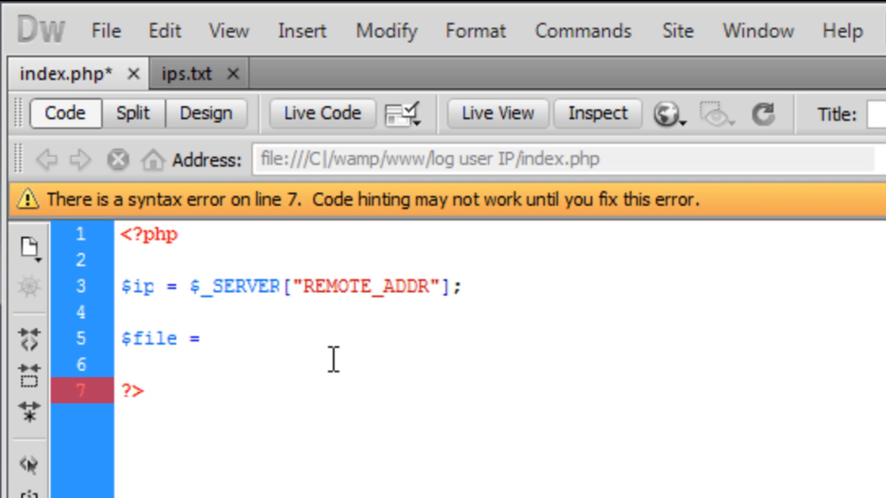
type("f")
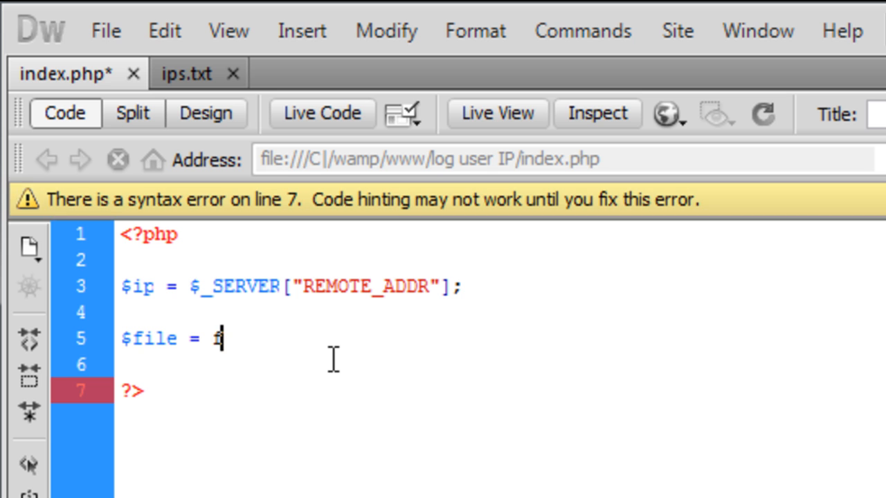
type("open();")
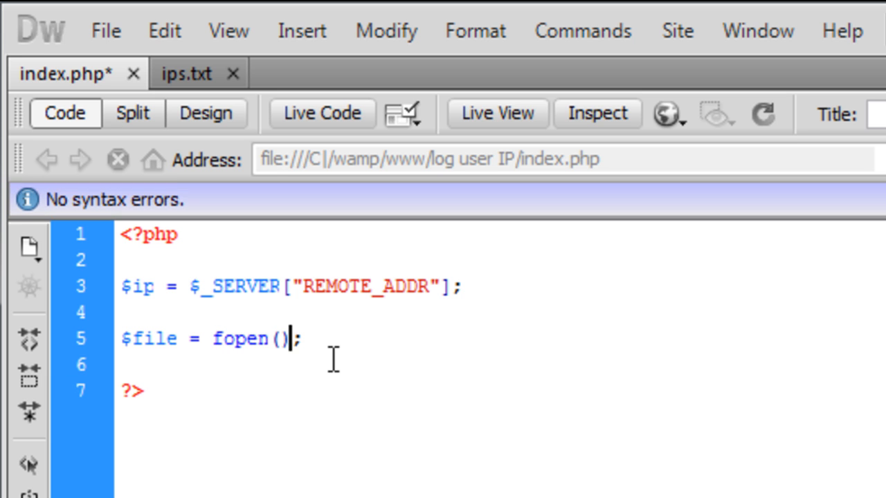
type("\"")
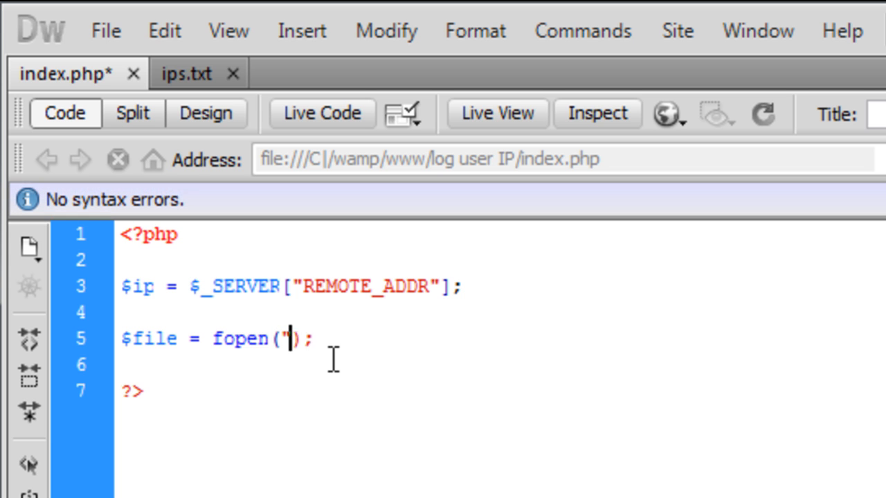
type("\"\"")
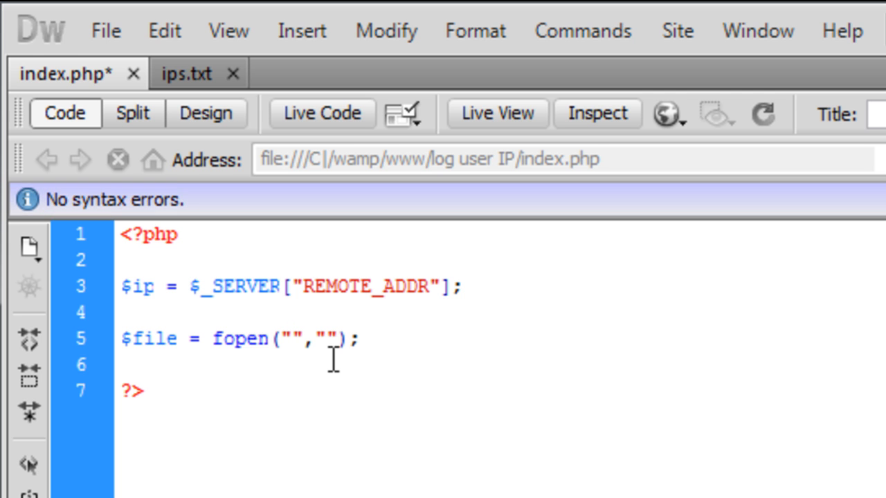
type("ips.txt")
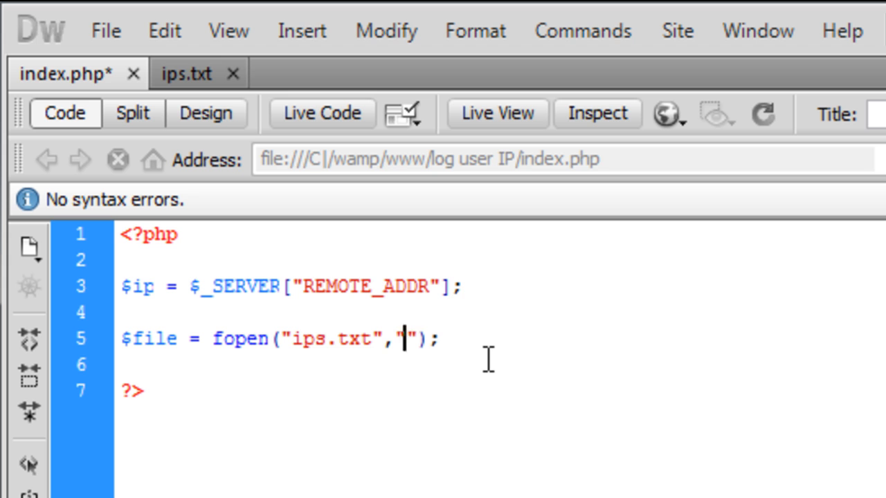
type("a")
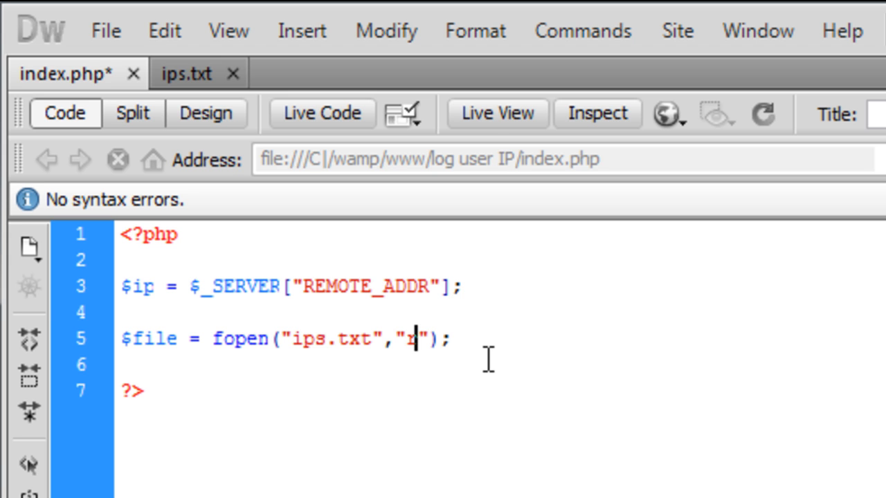
type("a+")
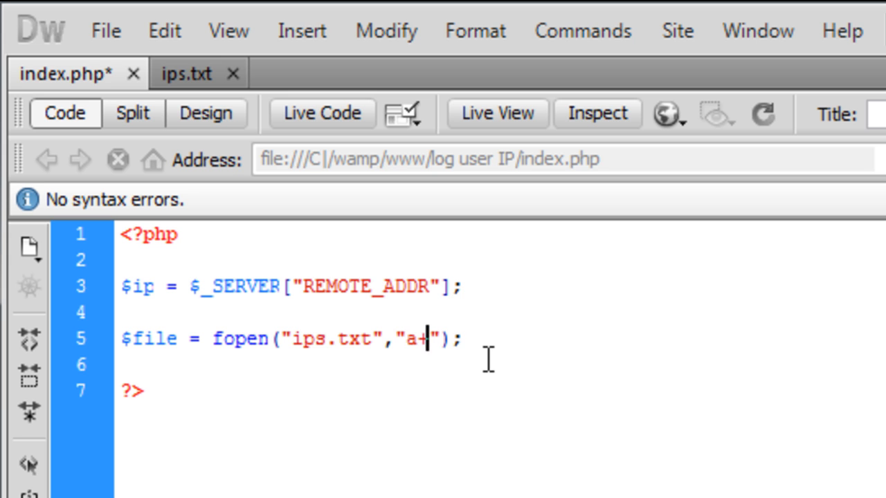
key("Backspace")
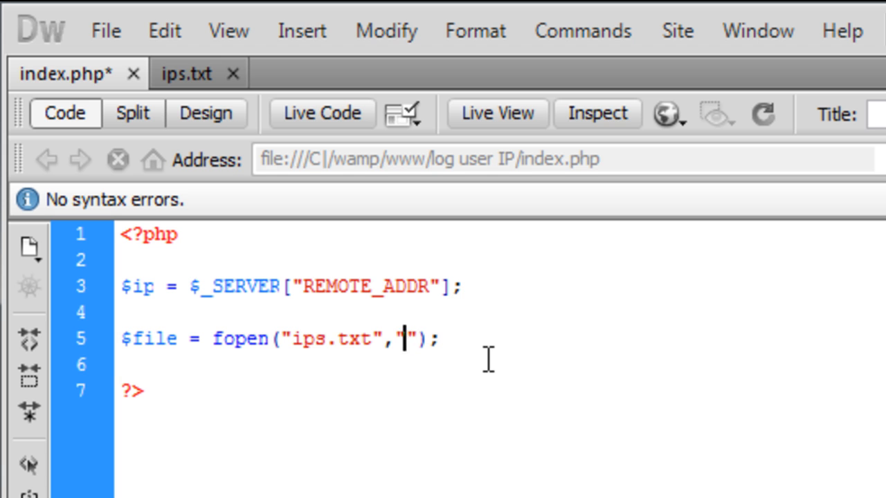
type("w")
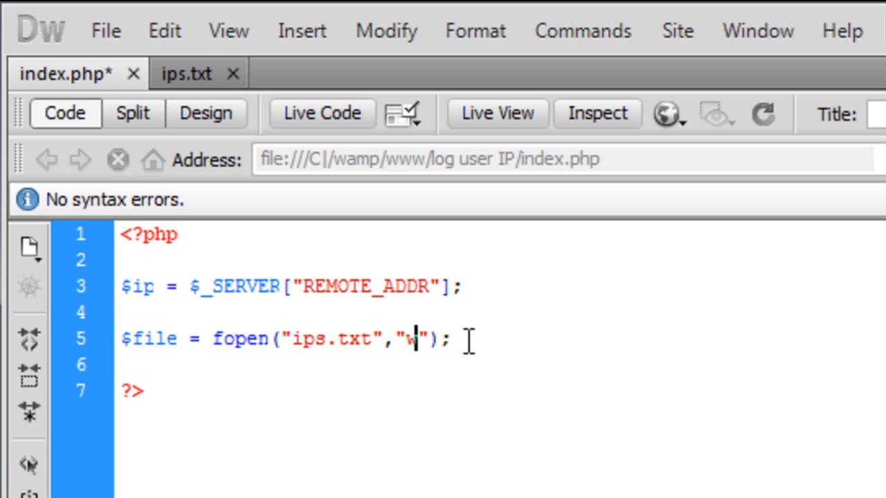
- Add fwrite($file,$ip); on the next line
key("Enter")
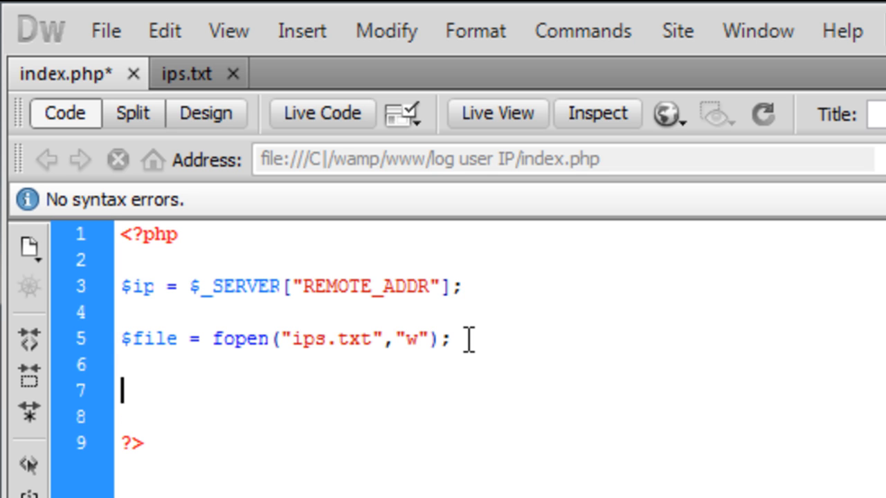
type("fwrite(")
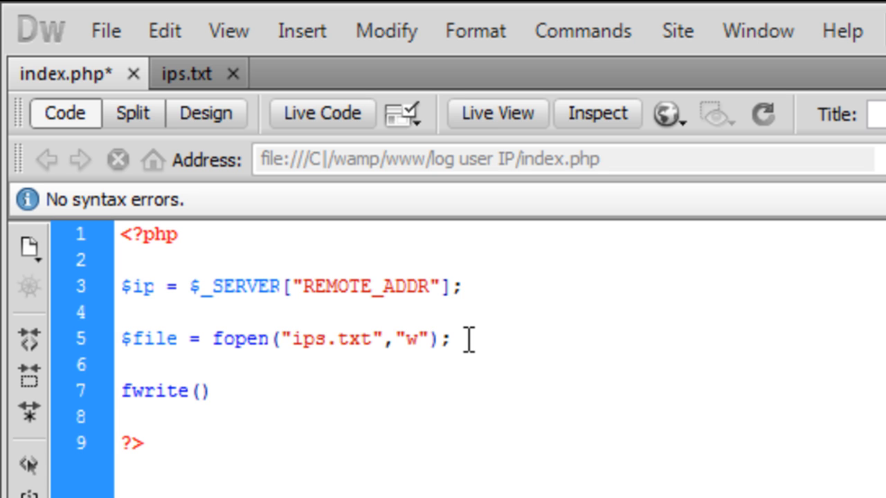
type(";")
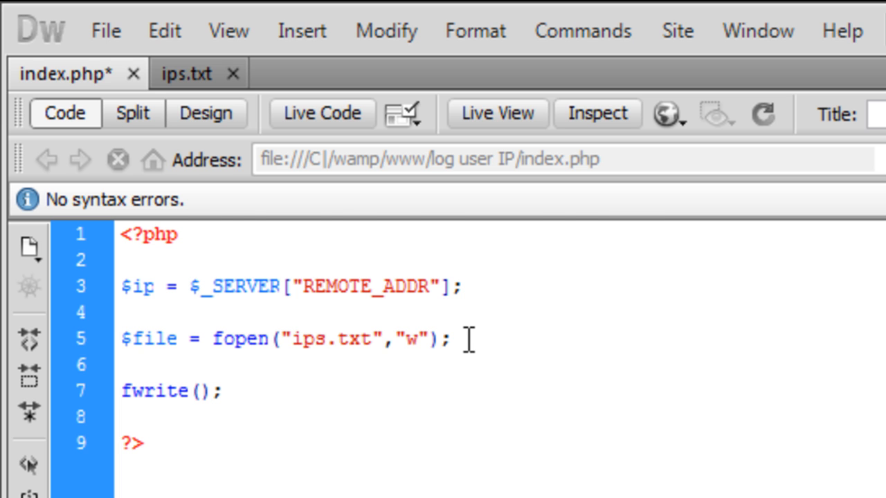
type(",")
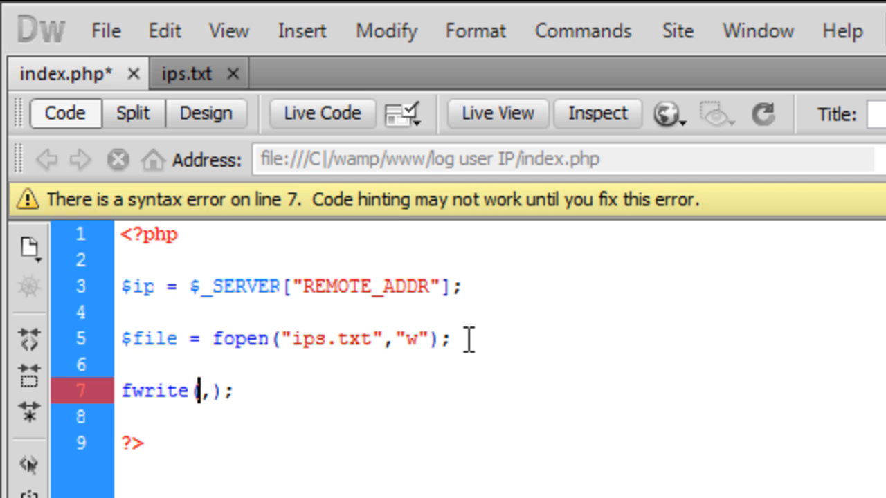
type("$fil")
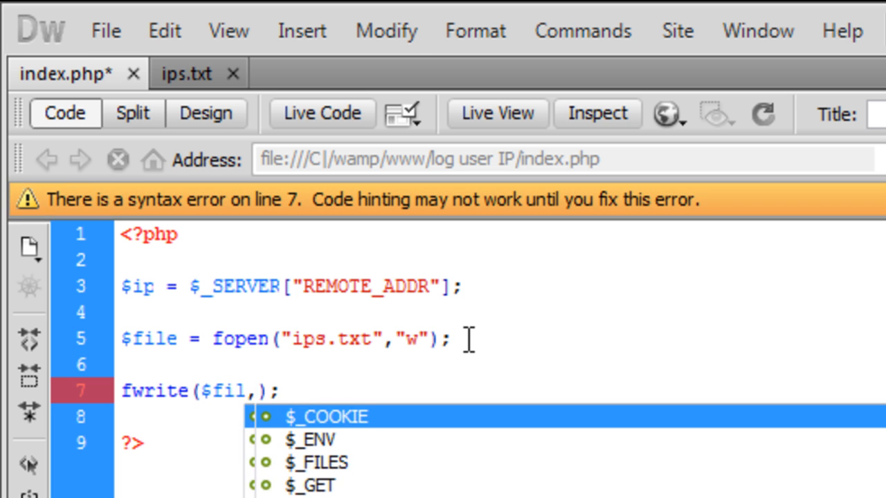
type("e")
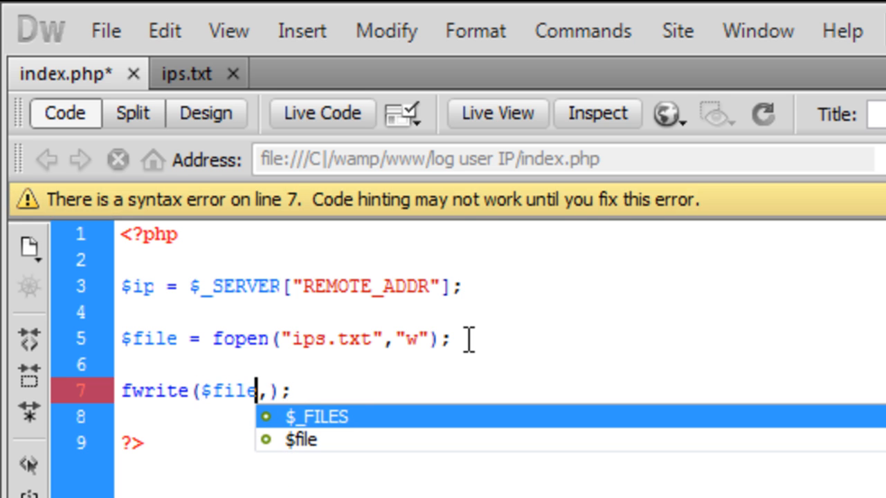
mouse_move(524, 308)
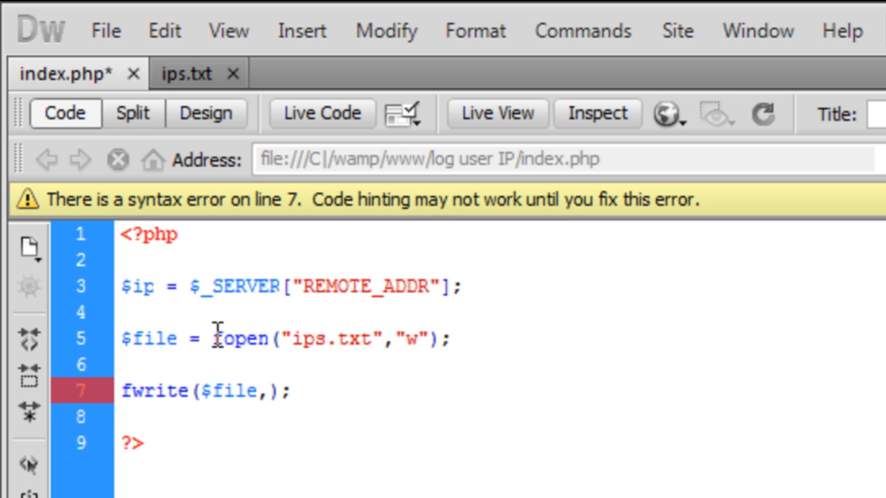
double_click(336, 339)
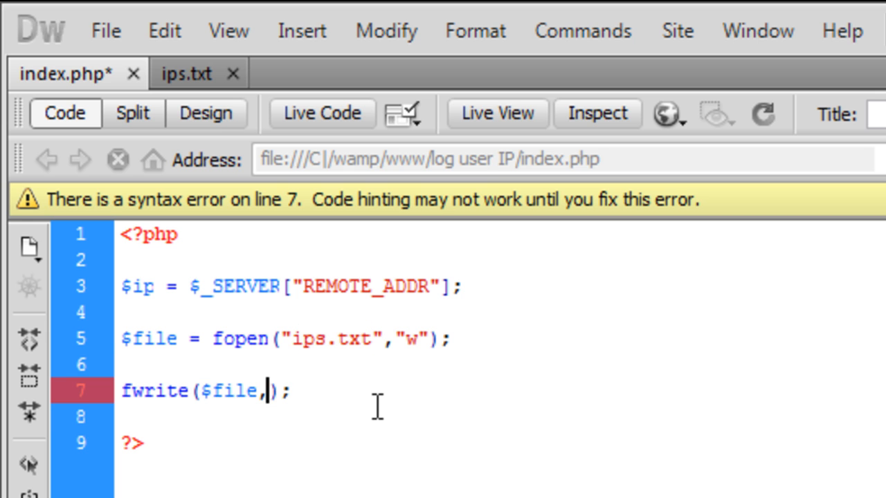
type("$ip")
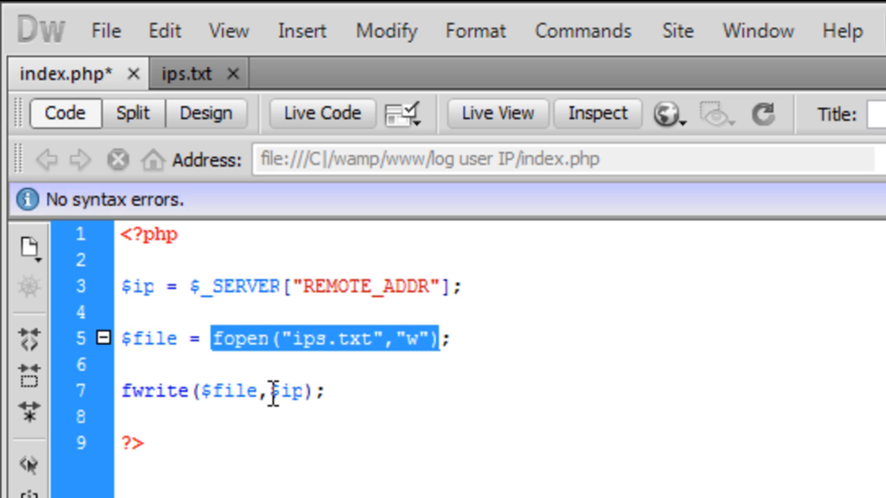
double_click(283, 391)
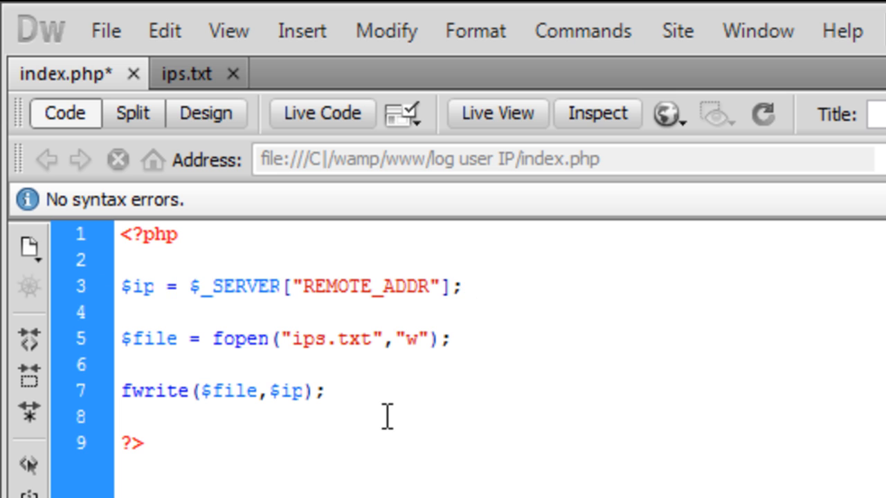
- Add echo "Your IP has been logged"; before the closing ?> tag
type("echo")
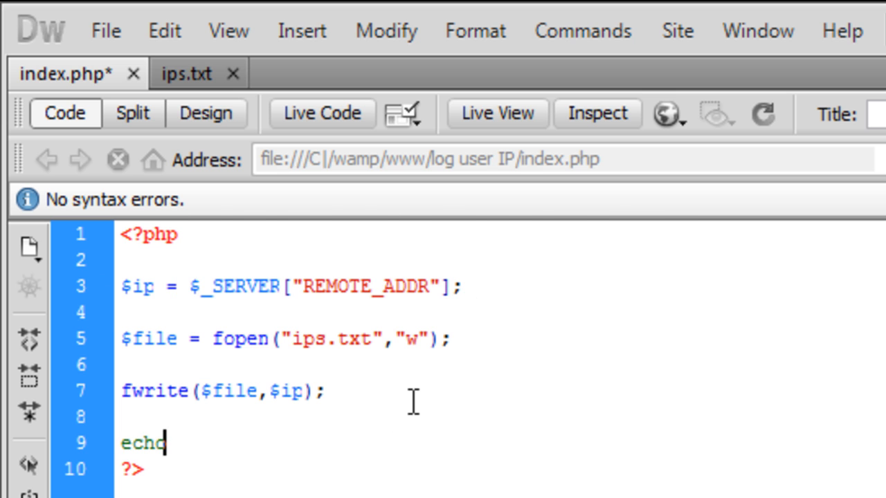
type(";")
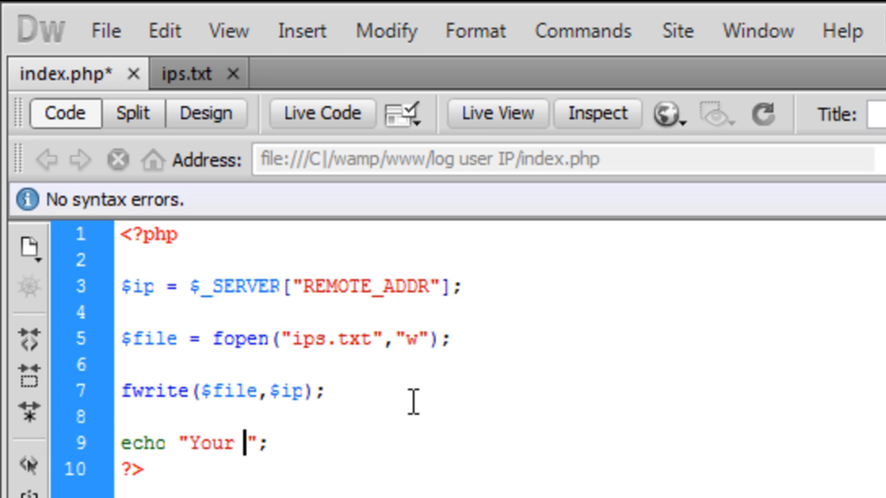
type("IP ha")
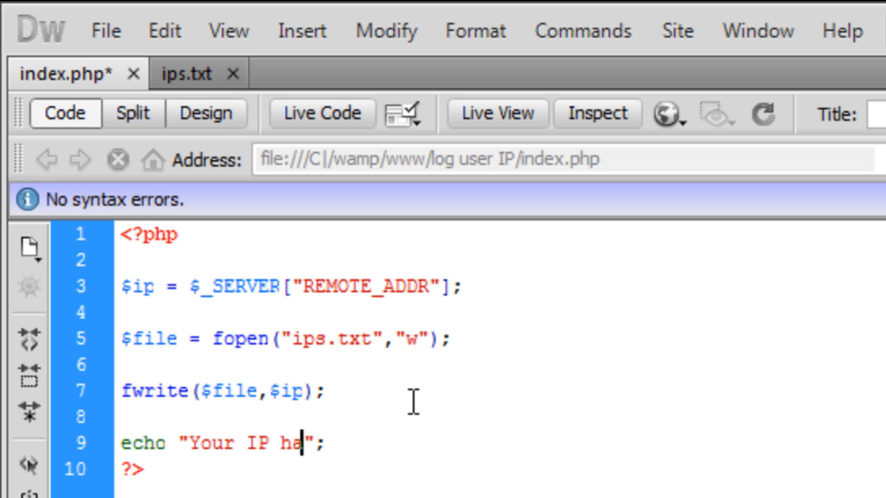
type("s been logged")
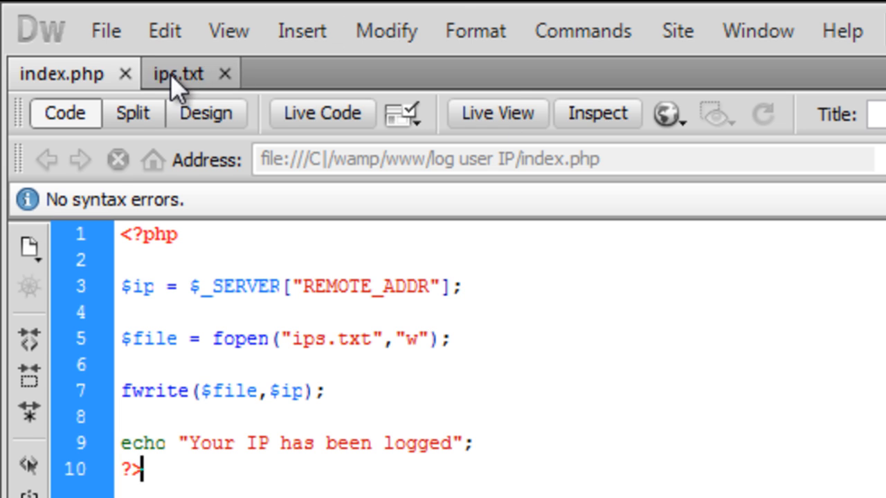
- Switch to ips.txt and reload it to show the logged 127.0.0.1
left_click(179, 74)
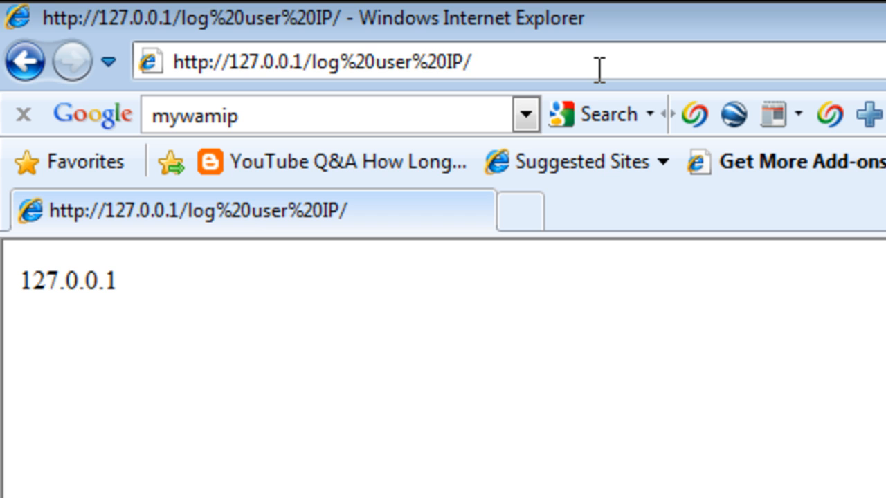
mouse_move(607, 83)
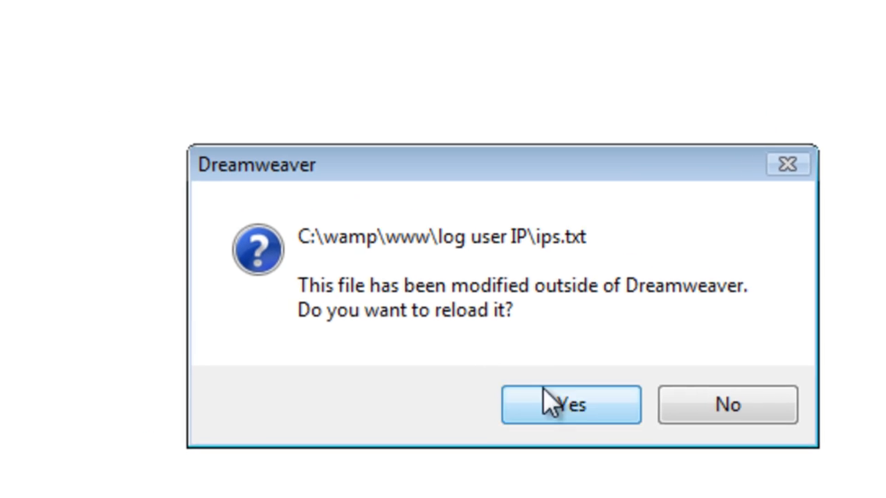
left_click(570, 405)
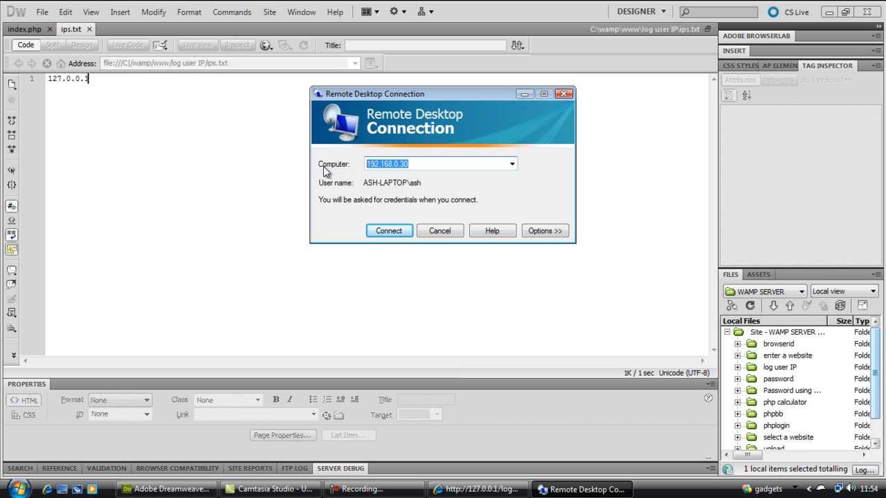
mouse_move(518, 185)
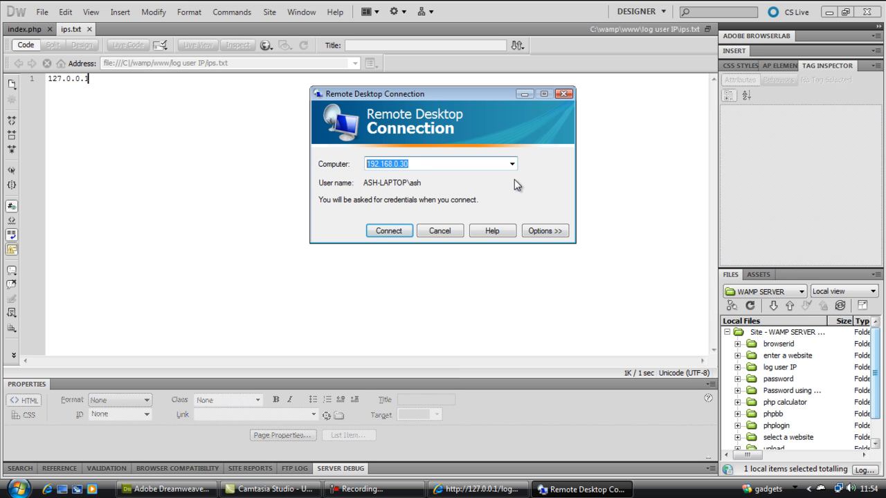
mouse_move(389, 231)
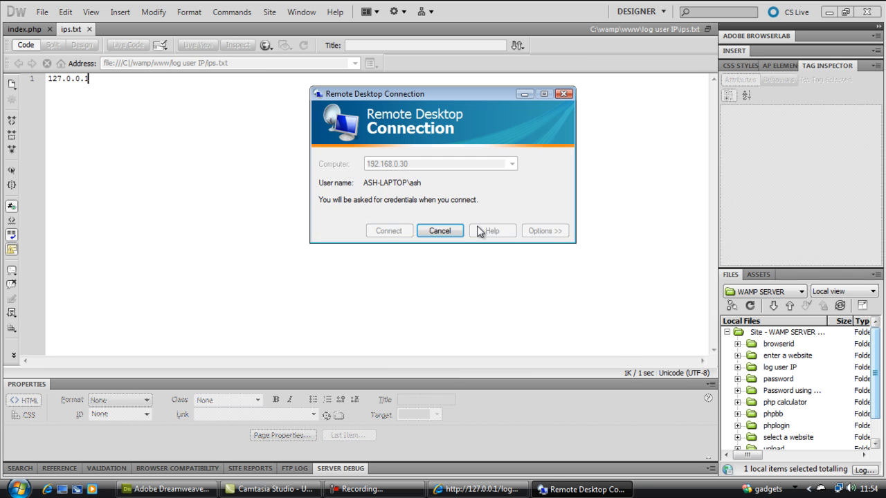
- Connect to 192.168.0.30 and submit the Windows logon password
left_click(388, 231)
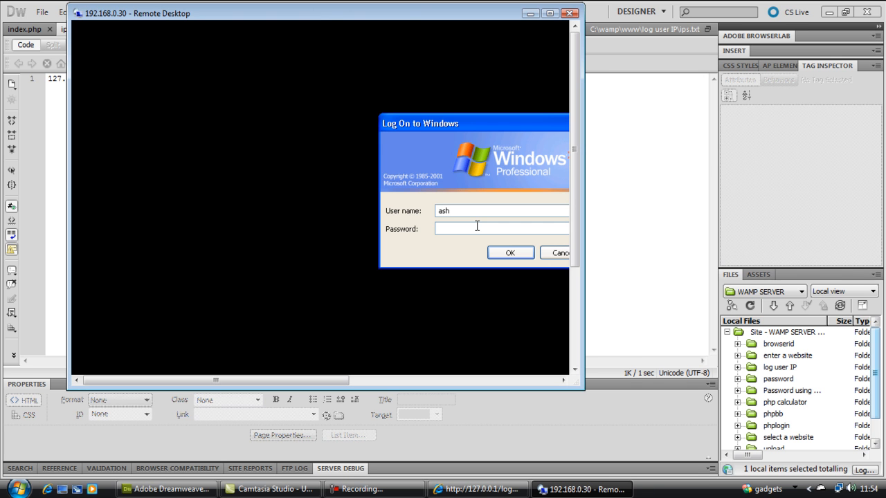
left_click(551, 12)
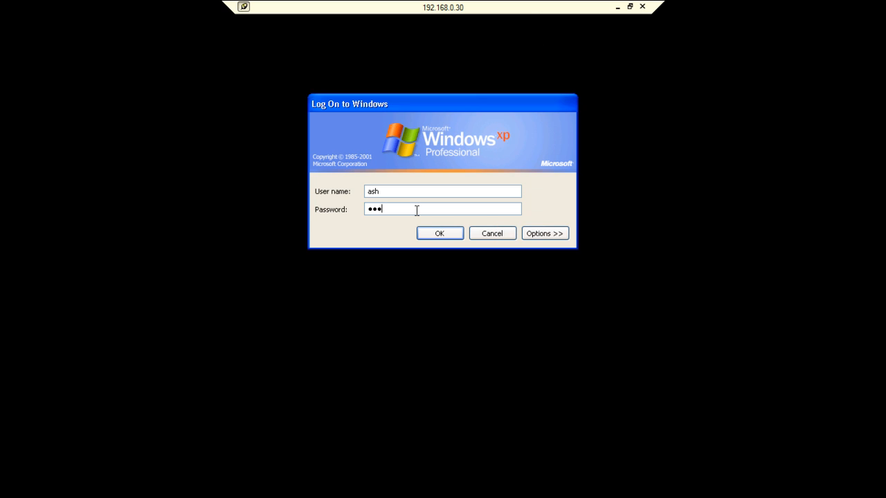
left_click(440, 234)
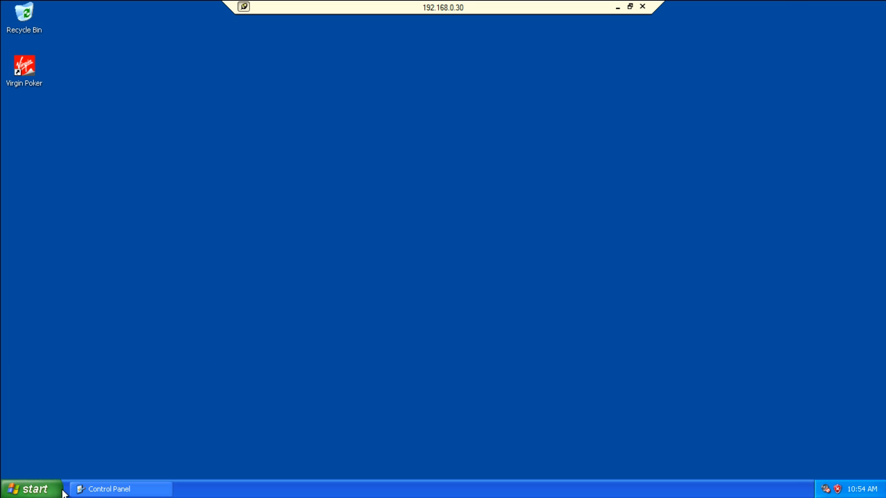
- Launch Internet Explorer from the remote Start menu and load 192.168.0.2
left_click(31, 489)
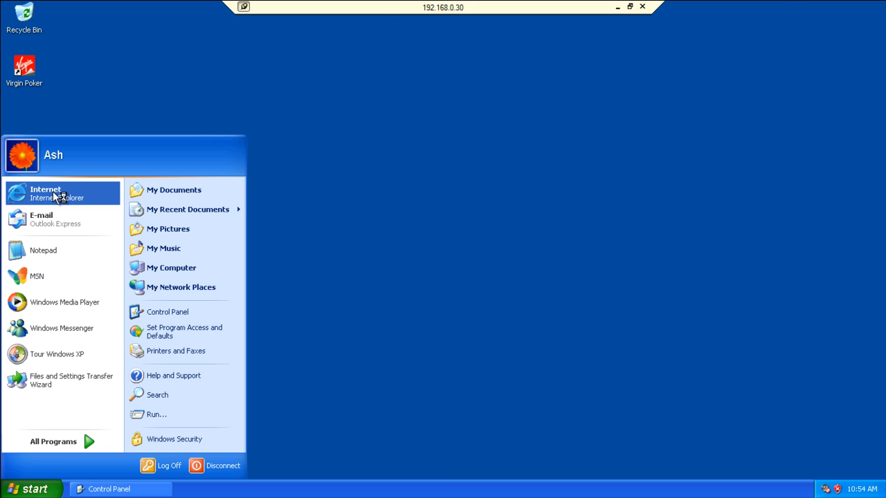
left_click(45, 193)
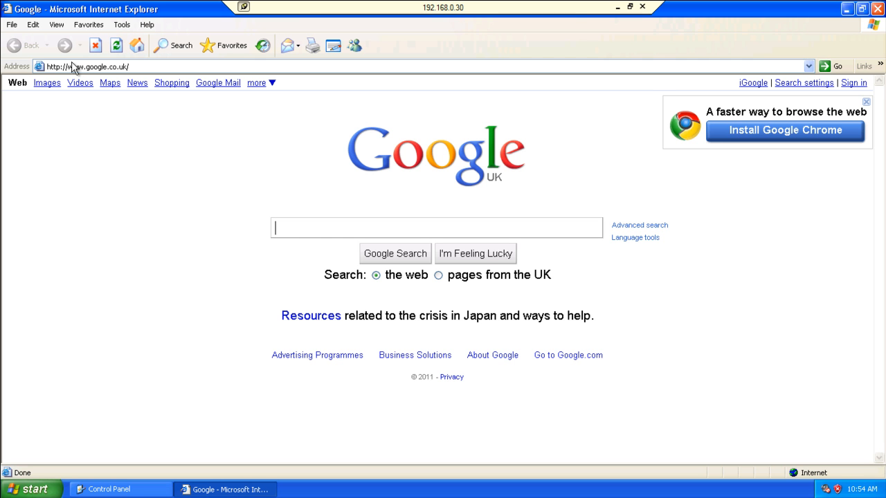
left_click(88, 67)
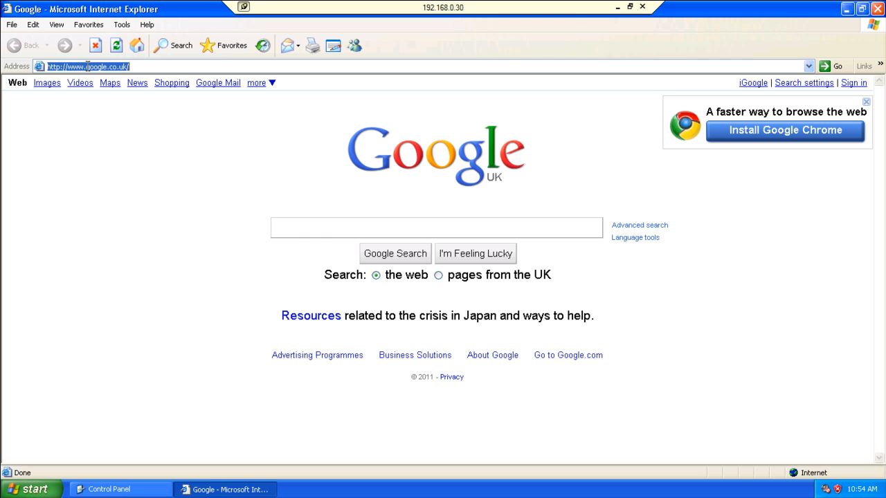
type("192")
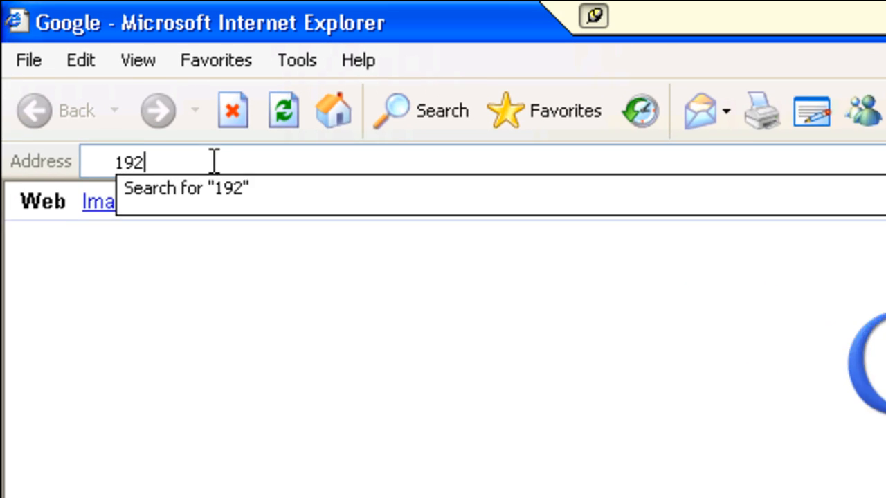
type(".")
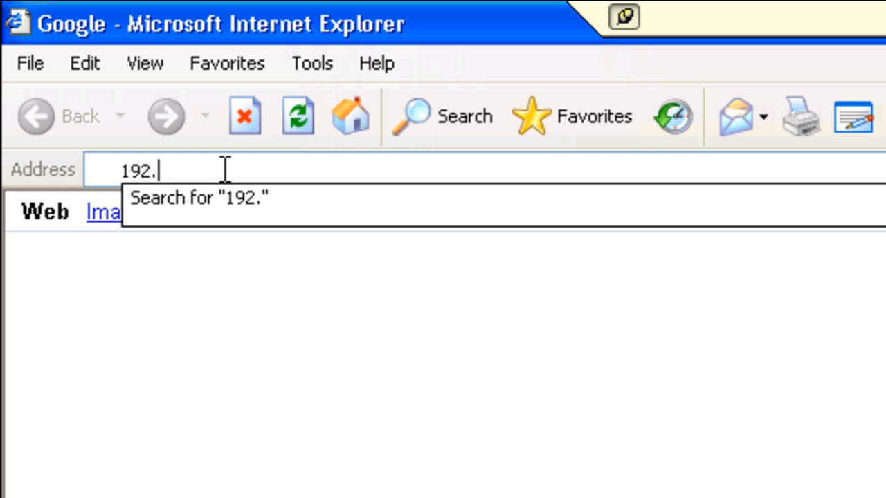
type("16")
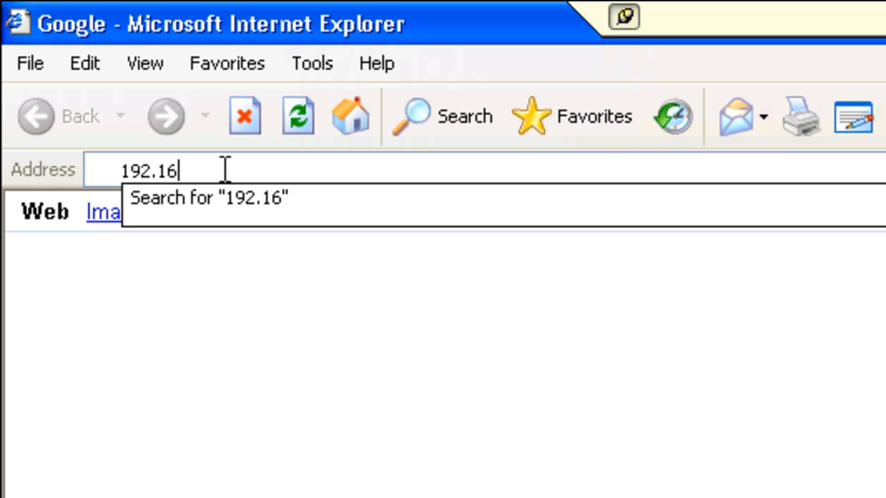
type("8.0.2")
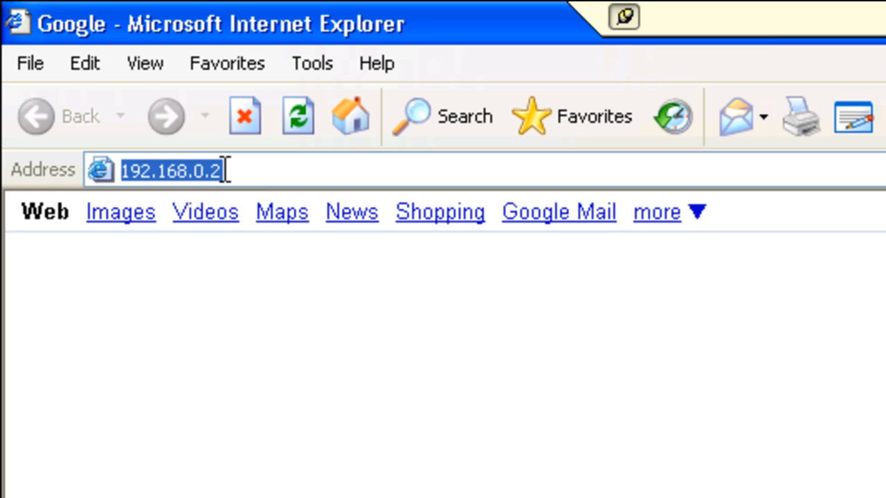
key("Return")
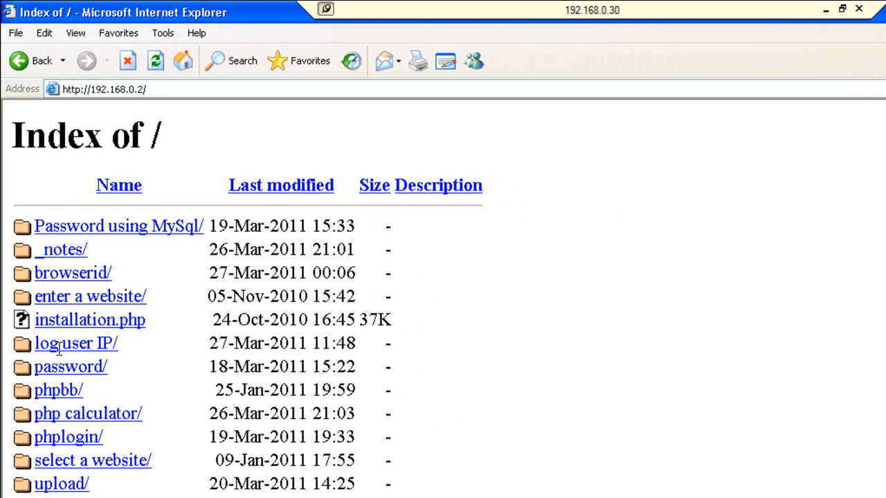
mouse_move(151, 208)
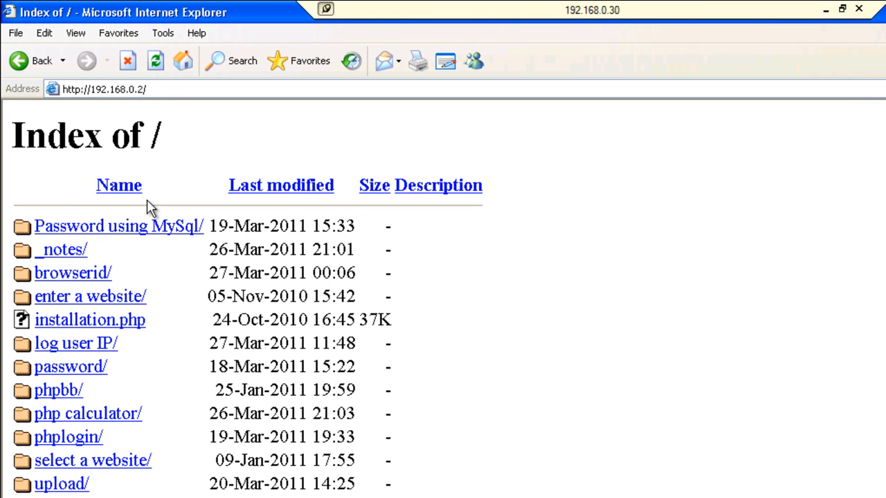
mouse_move(68, 443)
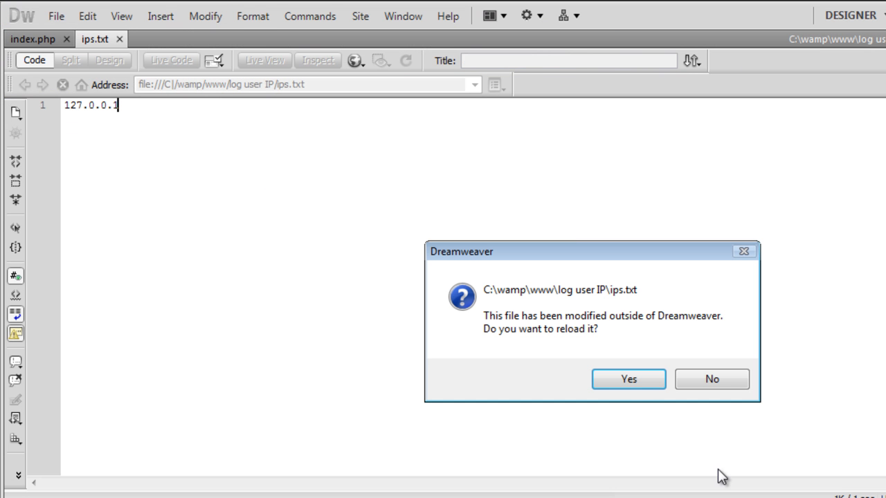
- Accept the reload prompt so ips.txt shows 192.168.0.30, then click in the document
left_click(627, 379)
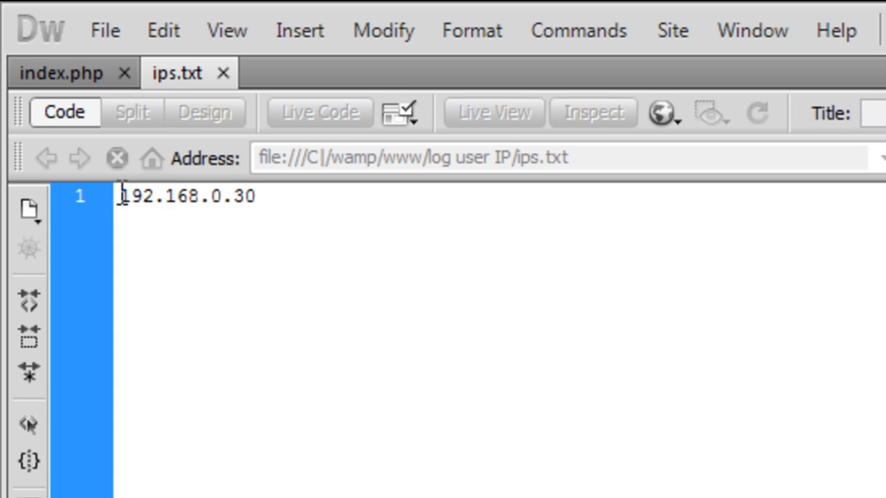
mouse_move(292, 208)
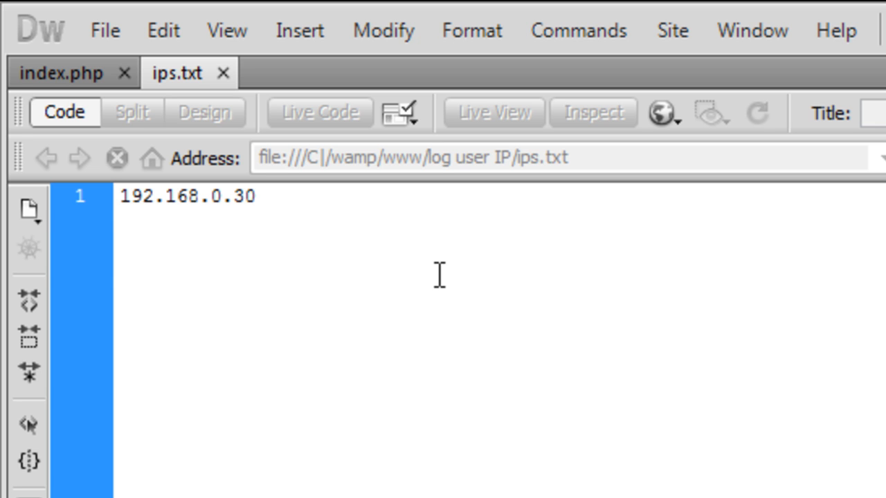
left_click(254, 196)
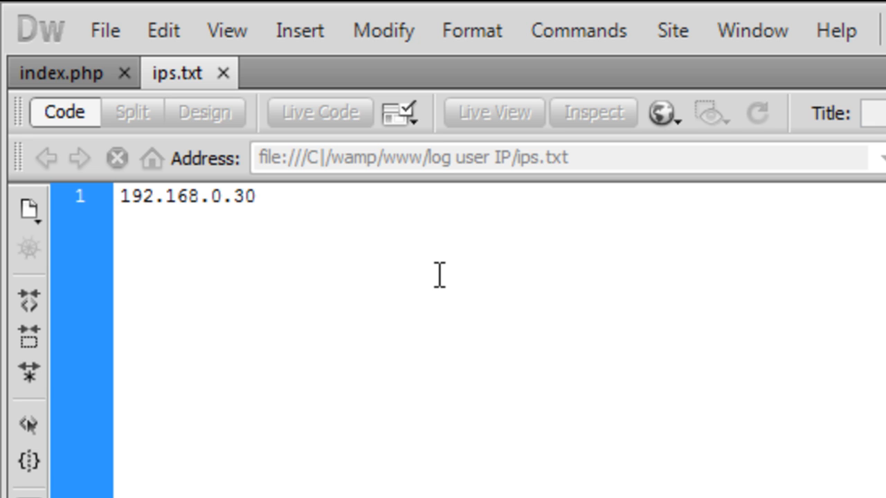
left_click(255, 196)
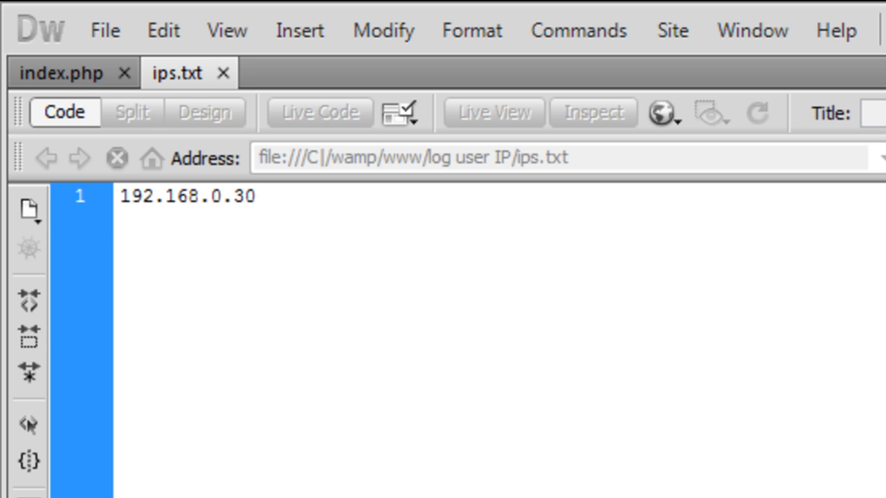
- Replace the fopen mode 'w' with 'a+' in index.php
left_click(61, 73)
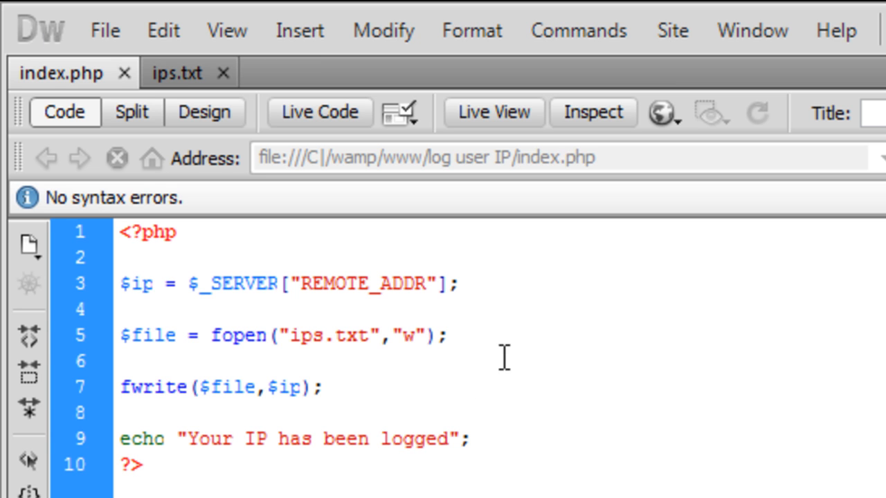
left_click(412, 335)
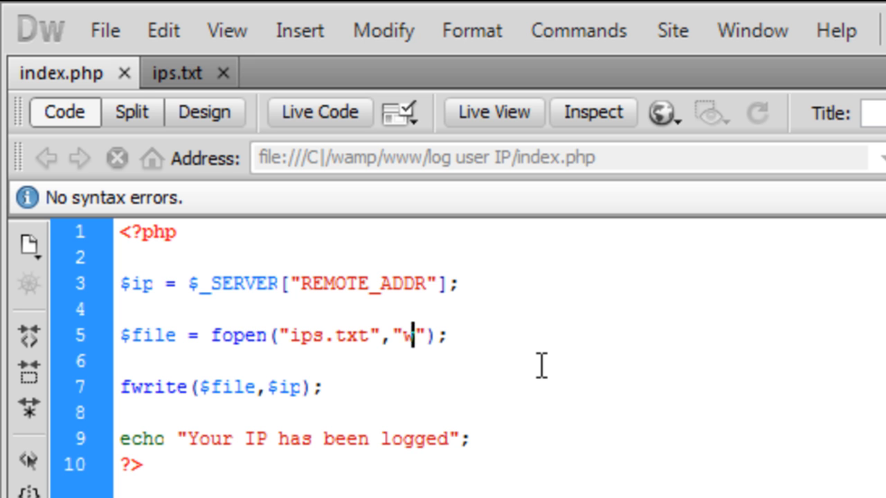
type("a+")
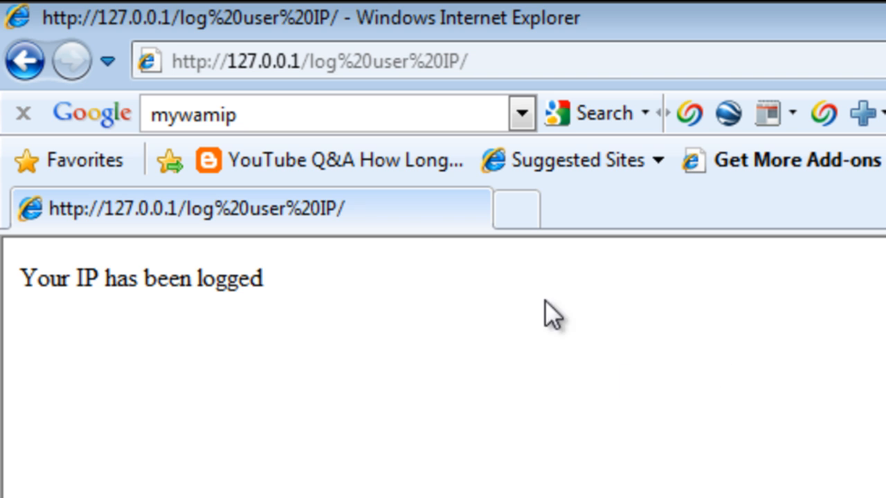
mouse_move(571, 398)
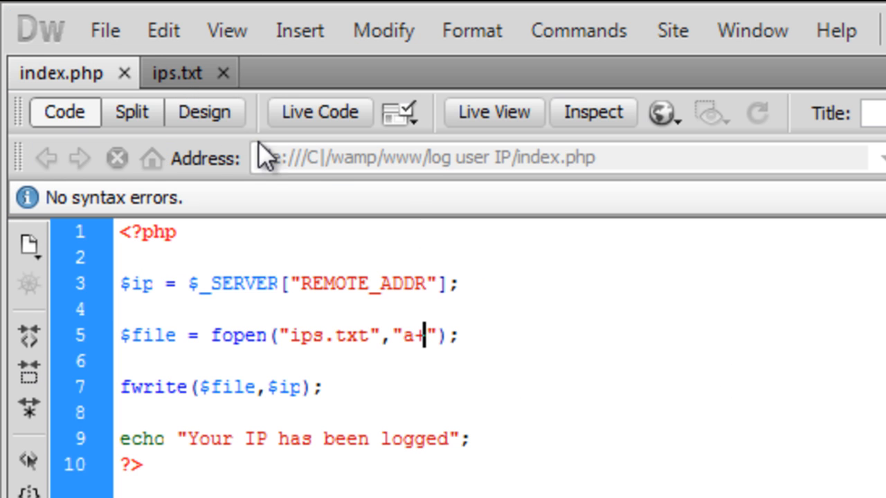
- Split ips.txt so 192.168.0.30 and 127.0.0.1 sit on separate lines
left_click(177, 72)
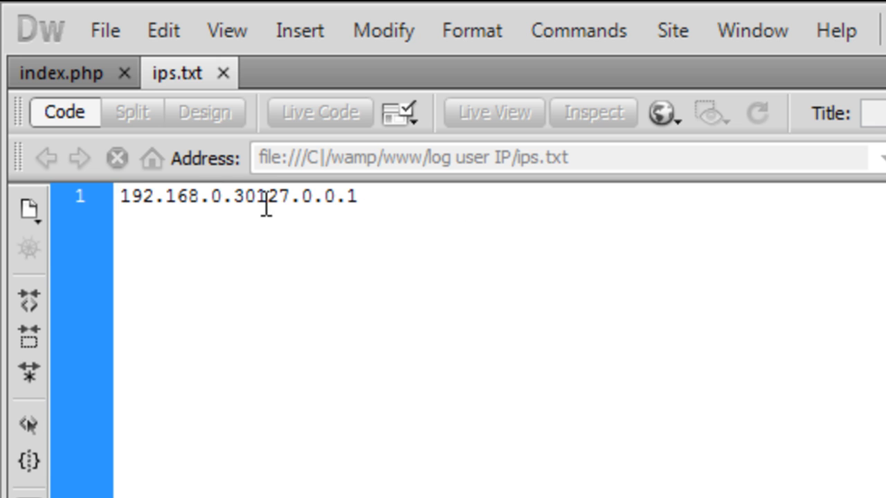
mouse_move(535, 265)
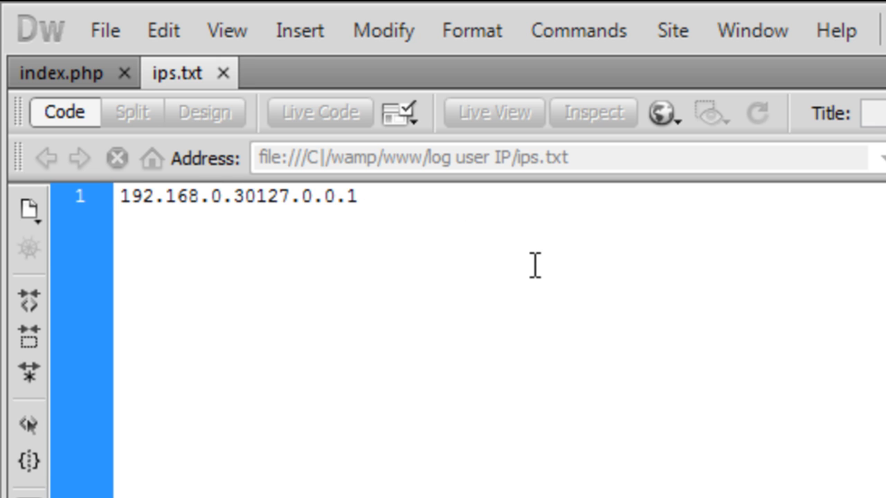
key("Return")
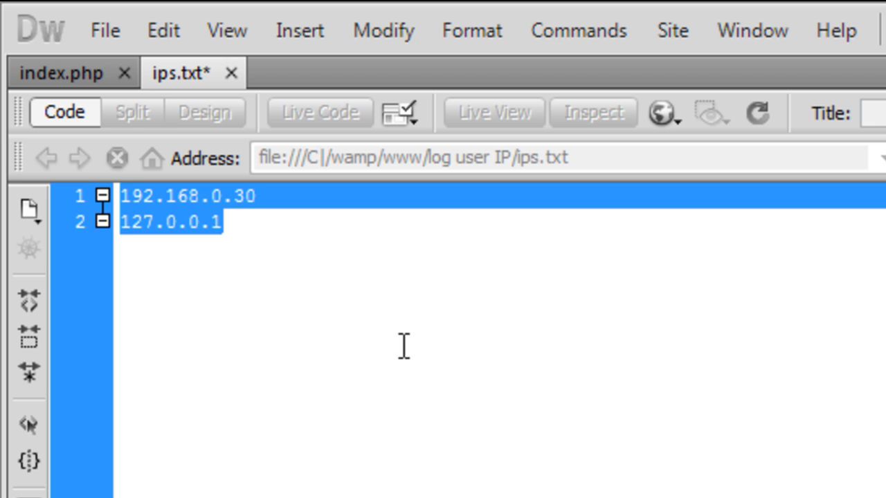
left_click(364, 270)
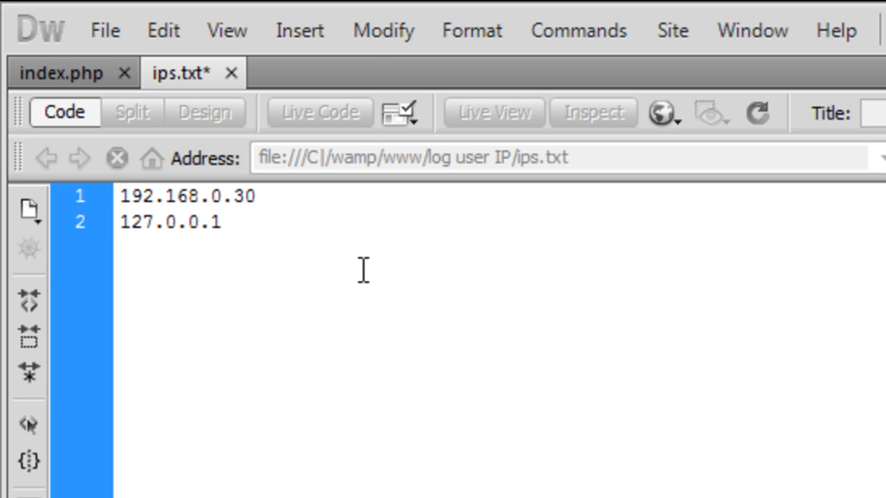
left_click(220, 222)
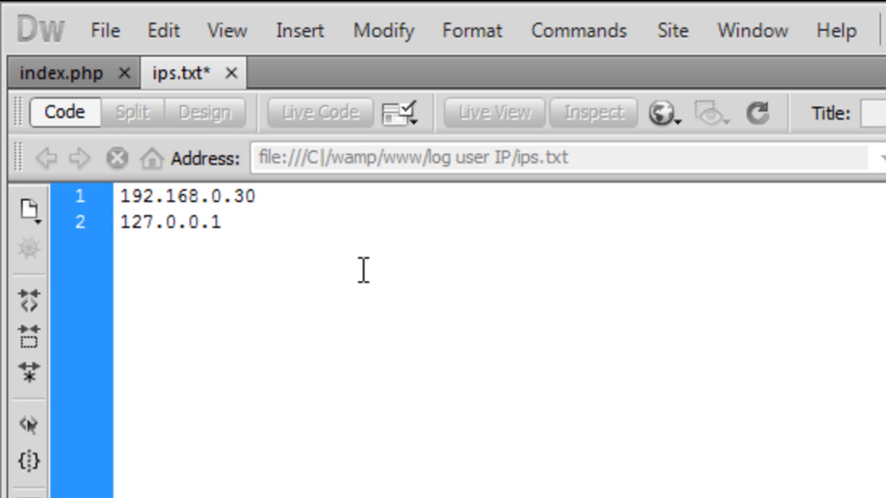
left_click(218, 222)
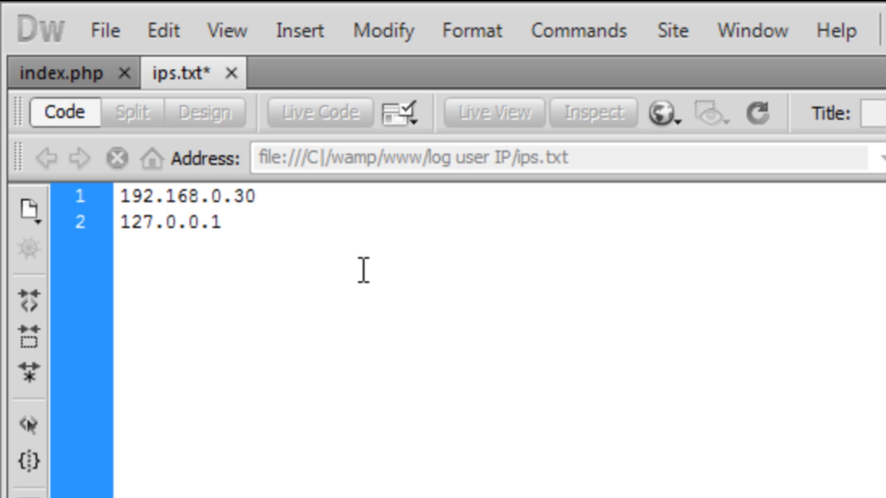
left_click(214, 221)
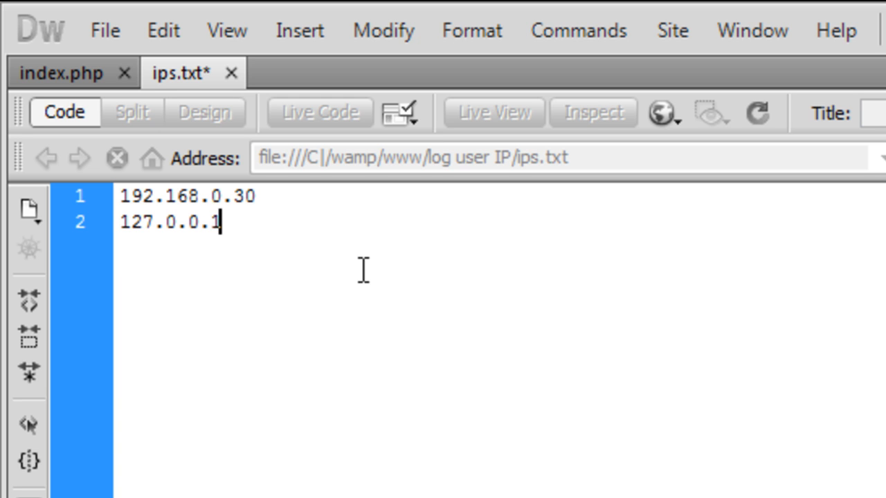